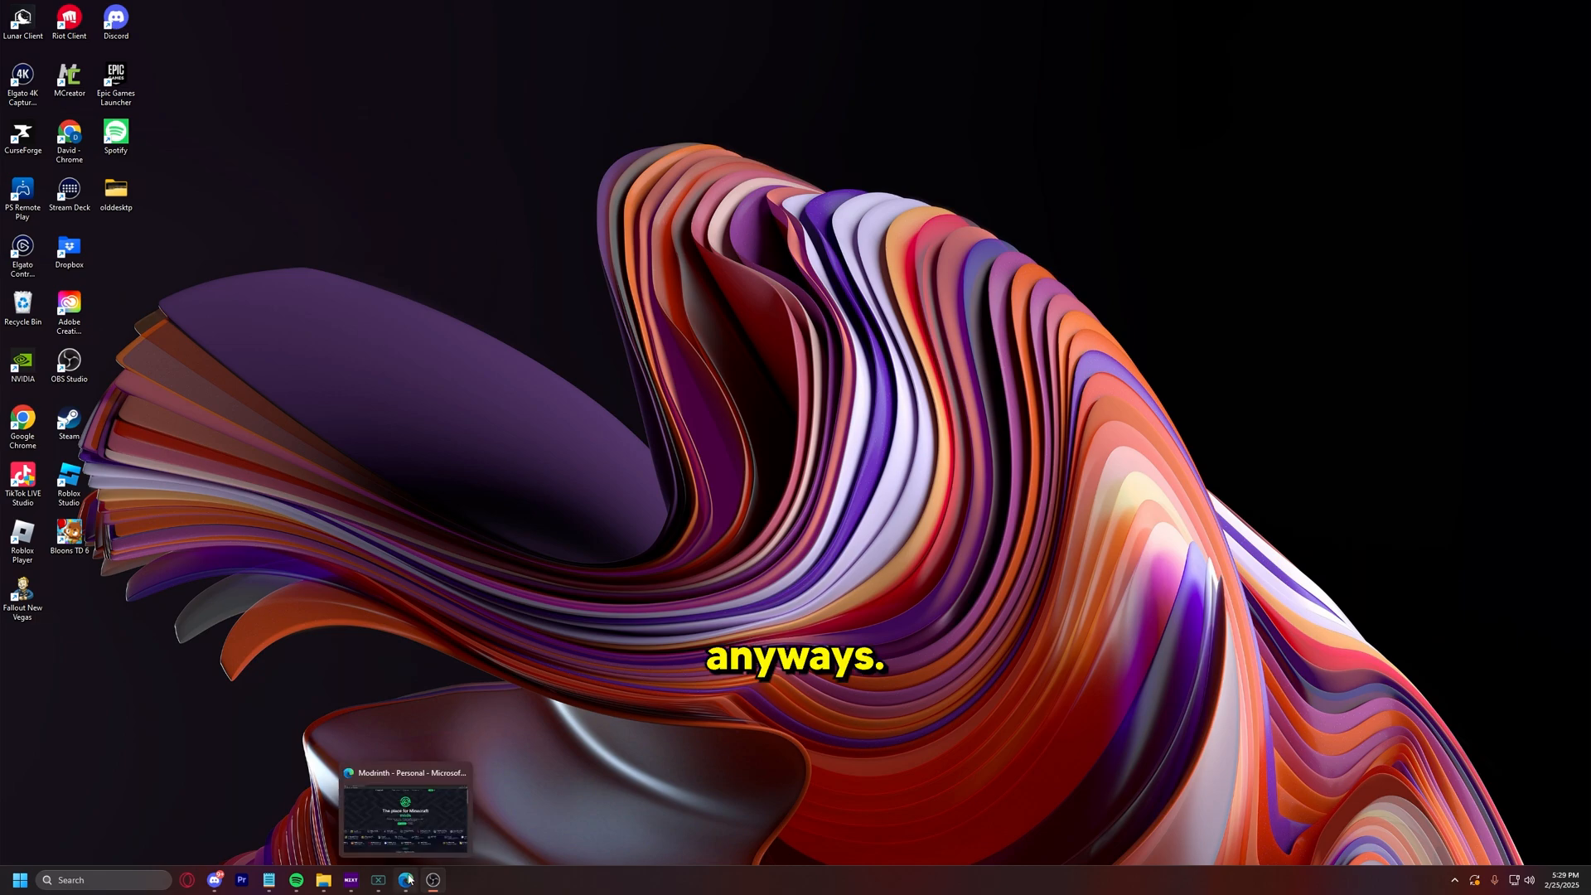
Step: Restore the Edge window showing the Modrinth homepage from the taskbar
{"action": "left_click", "coordinate": [405, 878]}
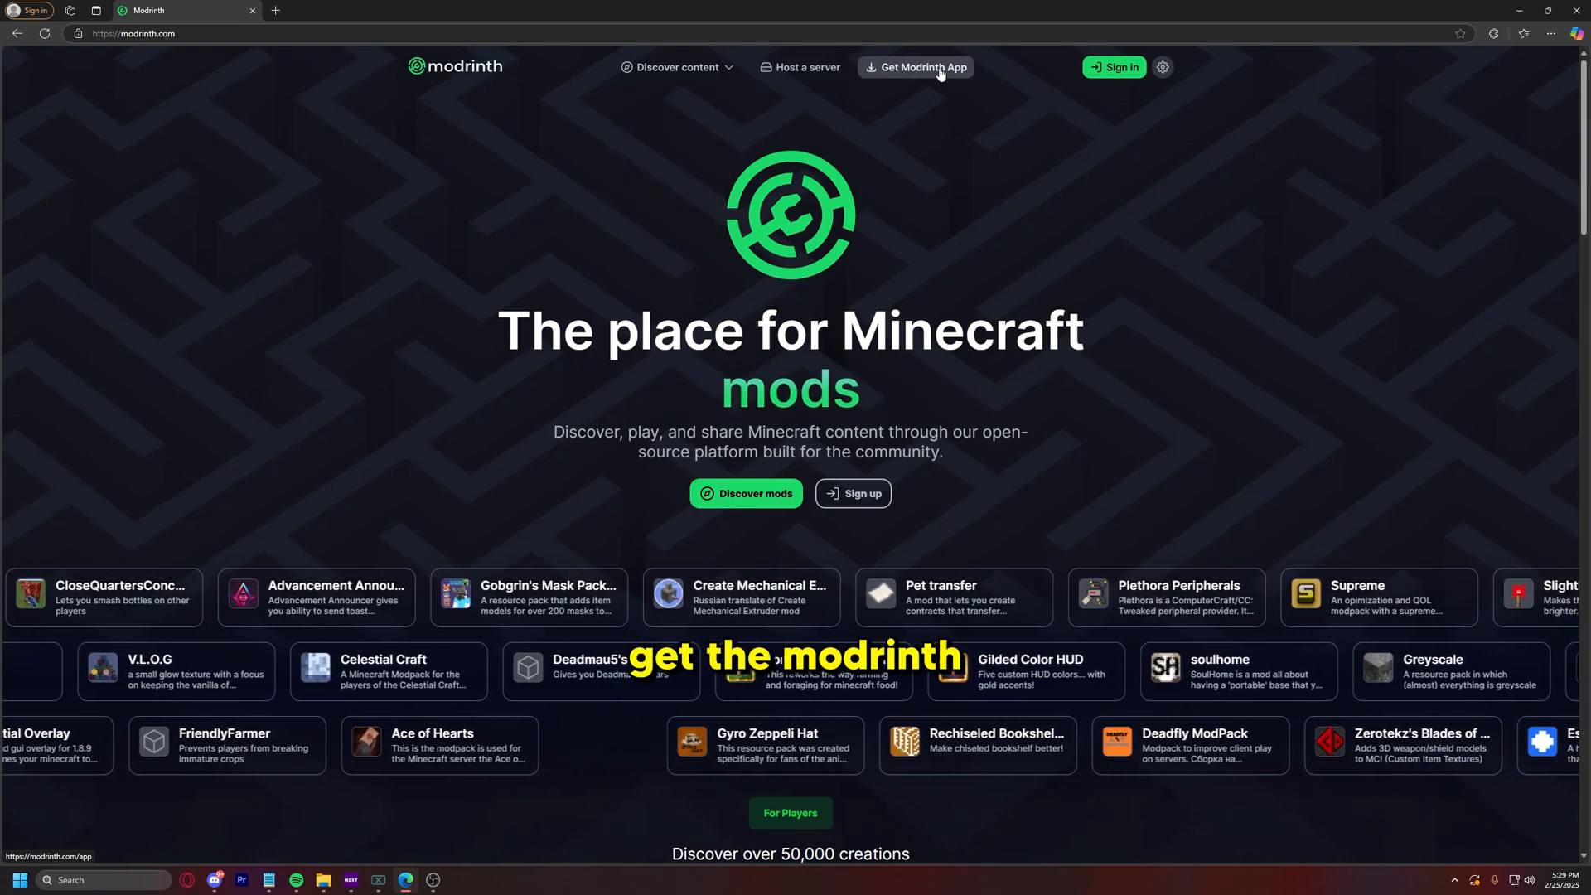
Step: Download the Modrinth App installer for Windows from the Modrinth site
{"action": "left_click", "coordinate": [913, 67]}
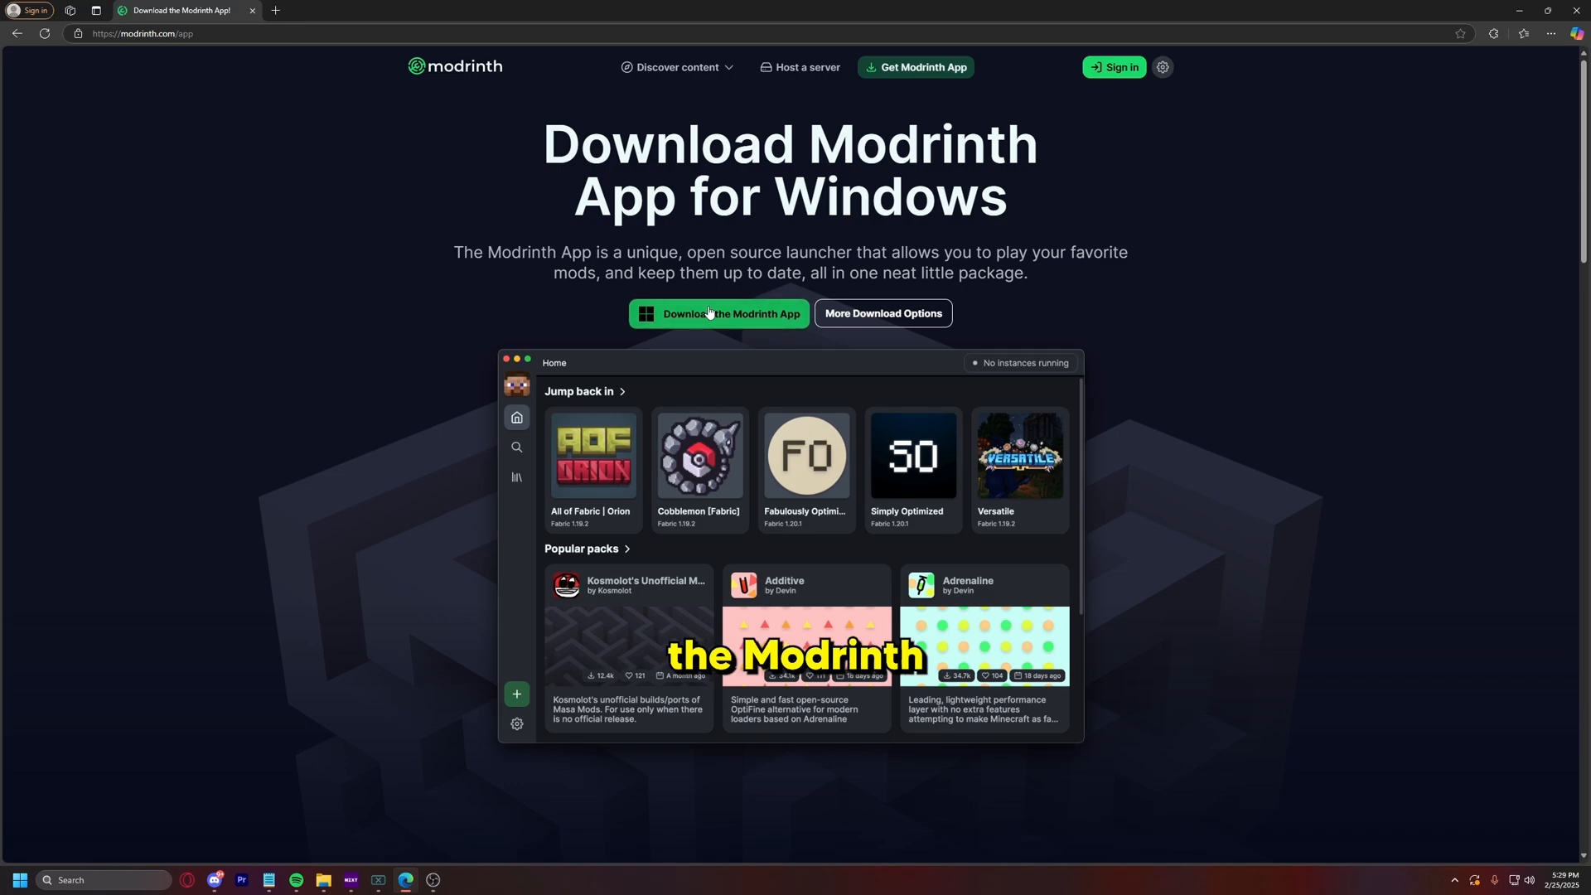
{"action": "left_click", "coordinate": [719, 313]}
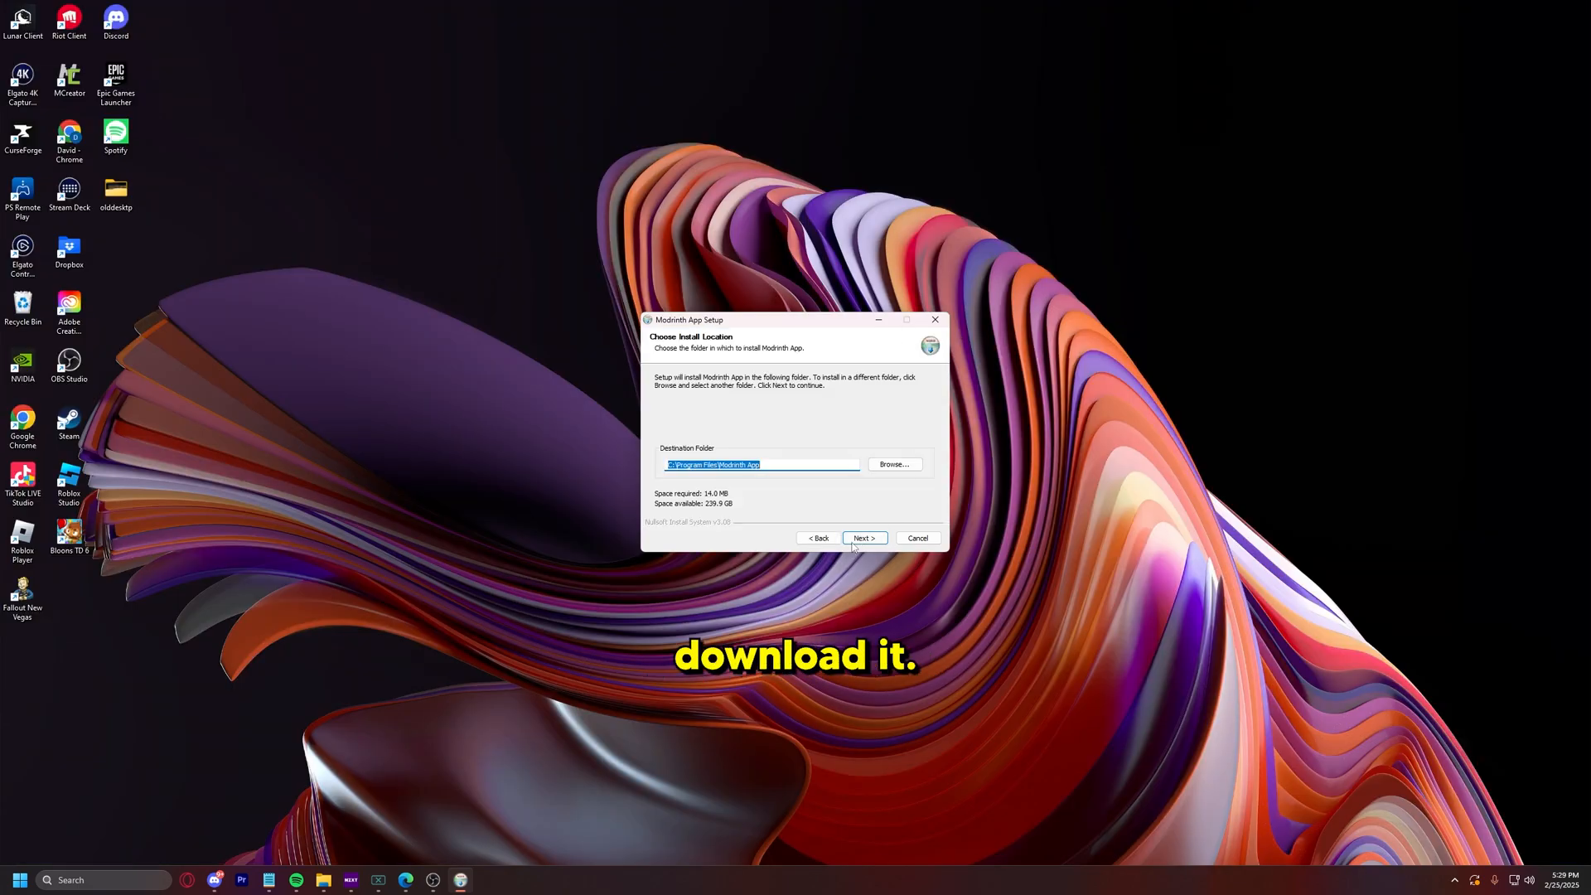
Step: Install Modrinth App in the default folder with a desktop shortcut and run it
{"action": "left_click", "coordinate": [863, 537]}
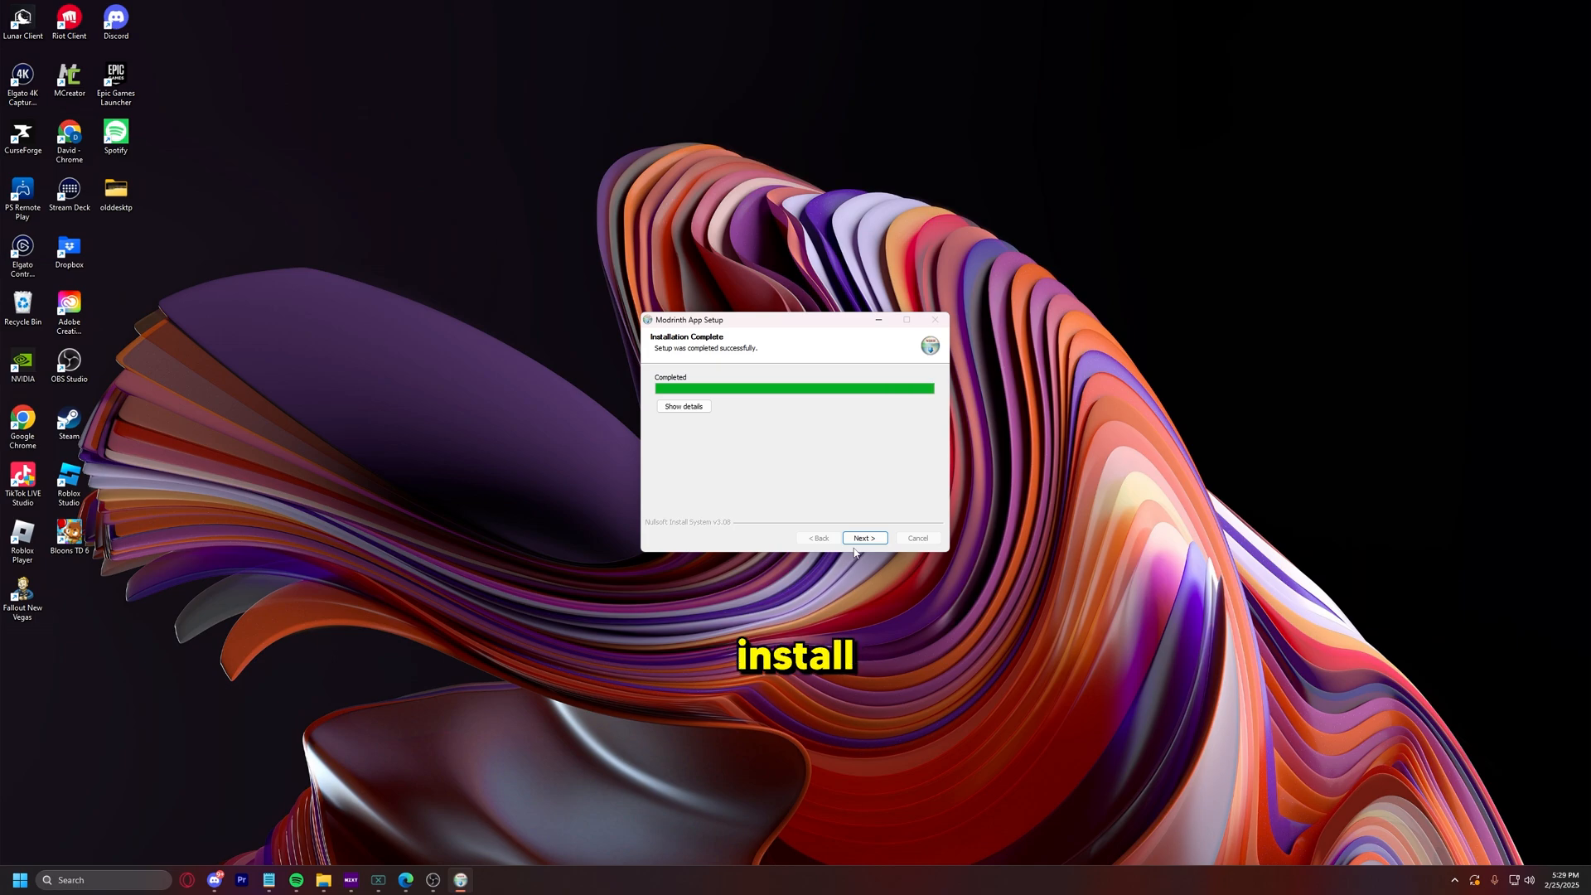
{"action": "left_click", "coordinate": [862, 537]}
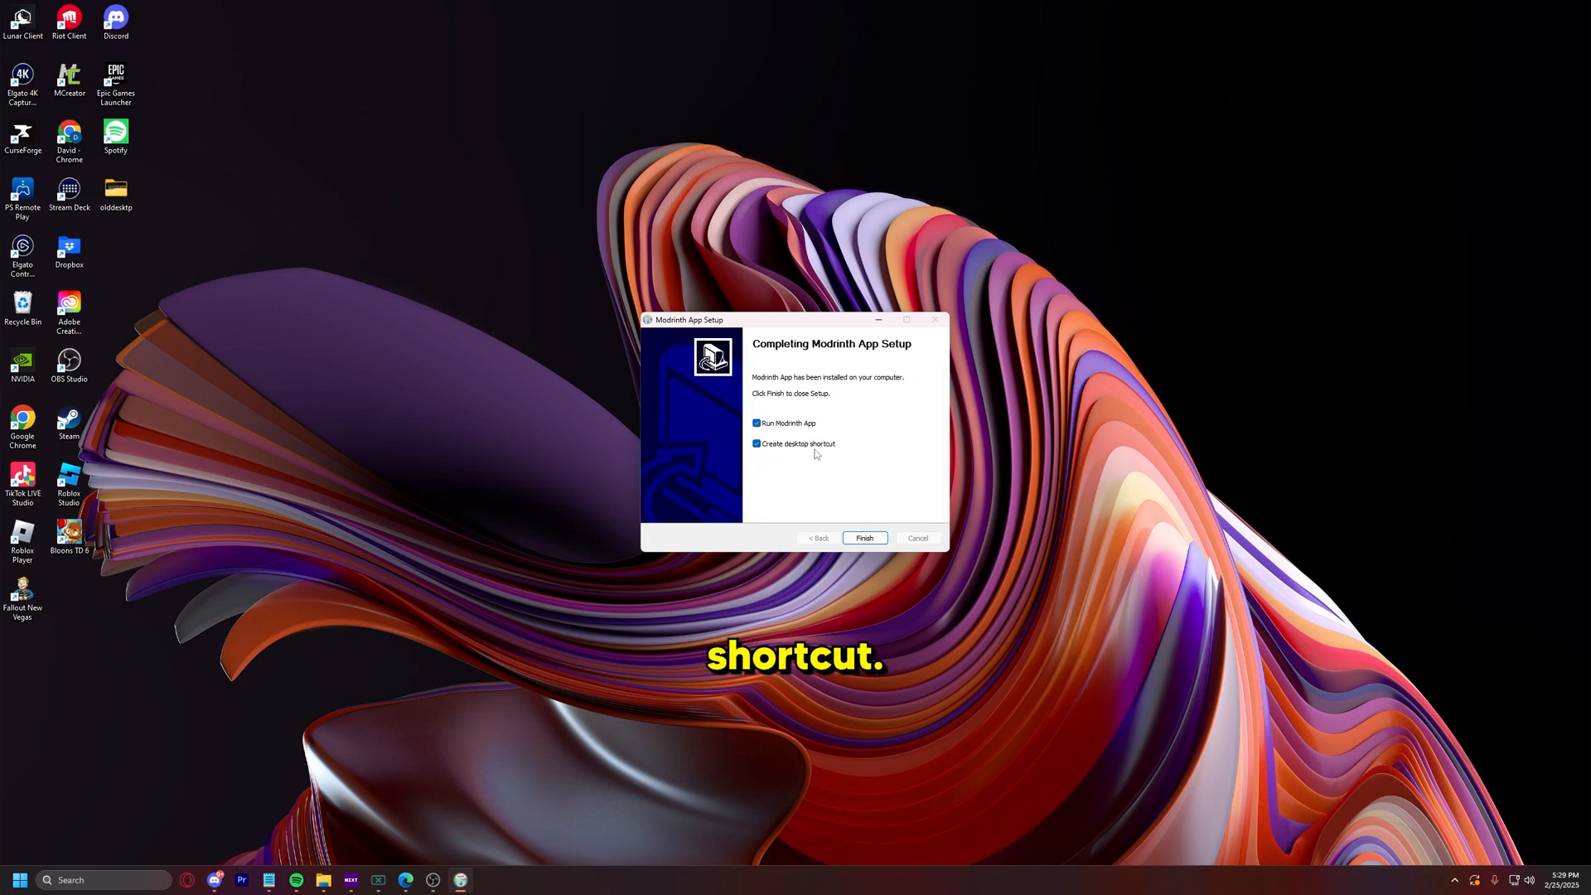
{"action": "left_click", "coordinate": [864, 538]}
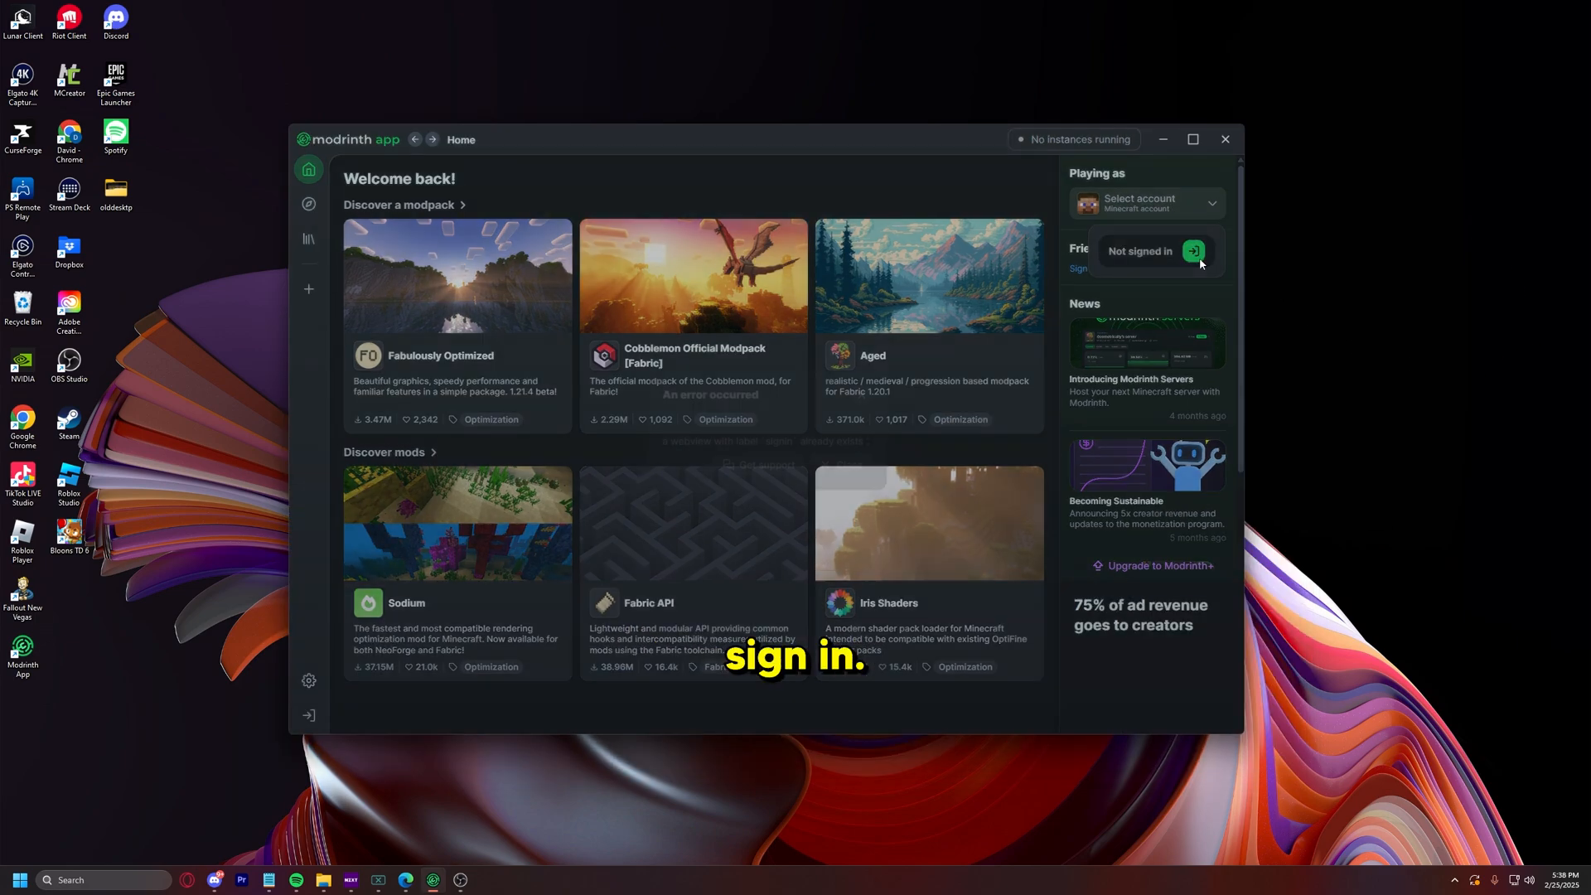
Step: Sign in with a Microsoft account so the Krtzy Minecraft account is active
{"action": "left_click", "coordinate": [1153, 250]}
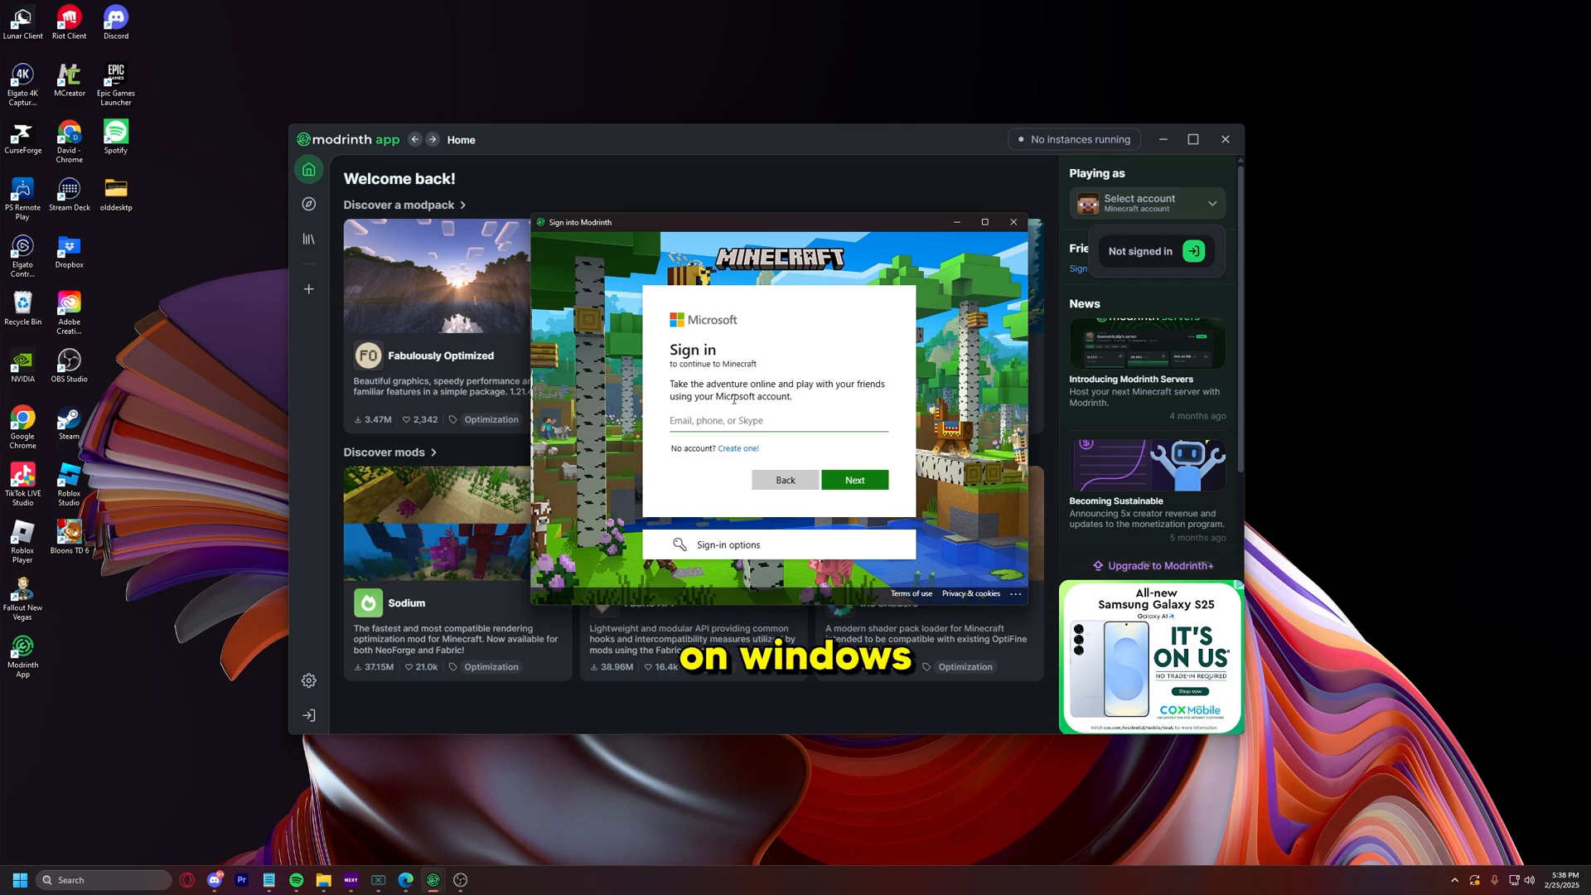
{"action": "mouse_move", "coordinate": [716, 467]}
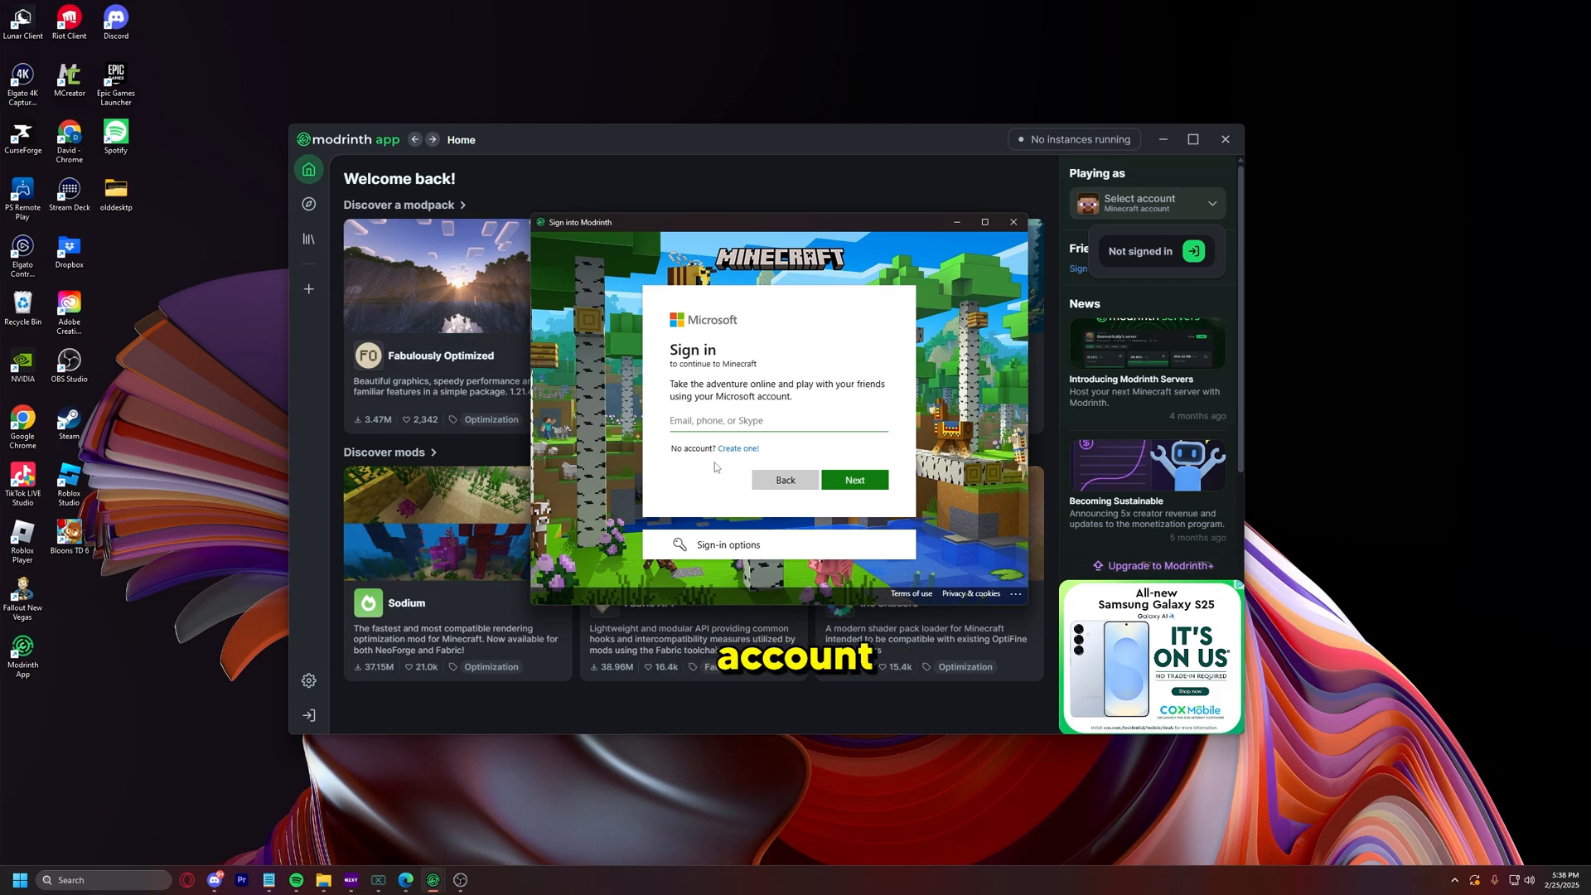
{"action": "left_click", "coordinate": [726, 543]}
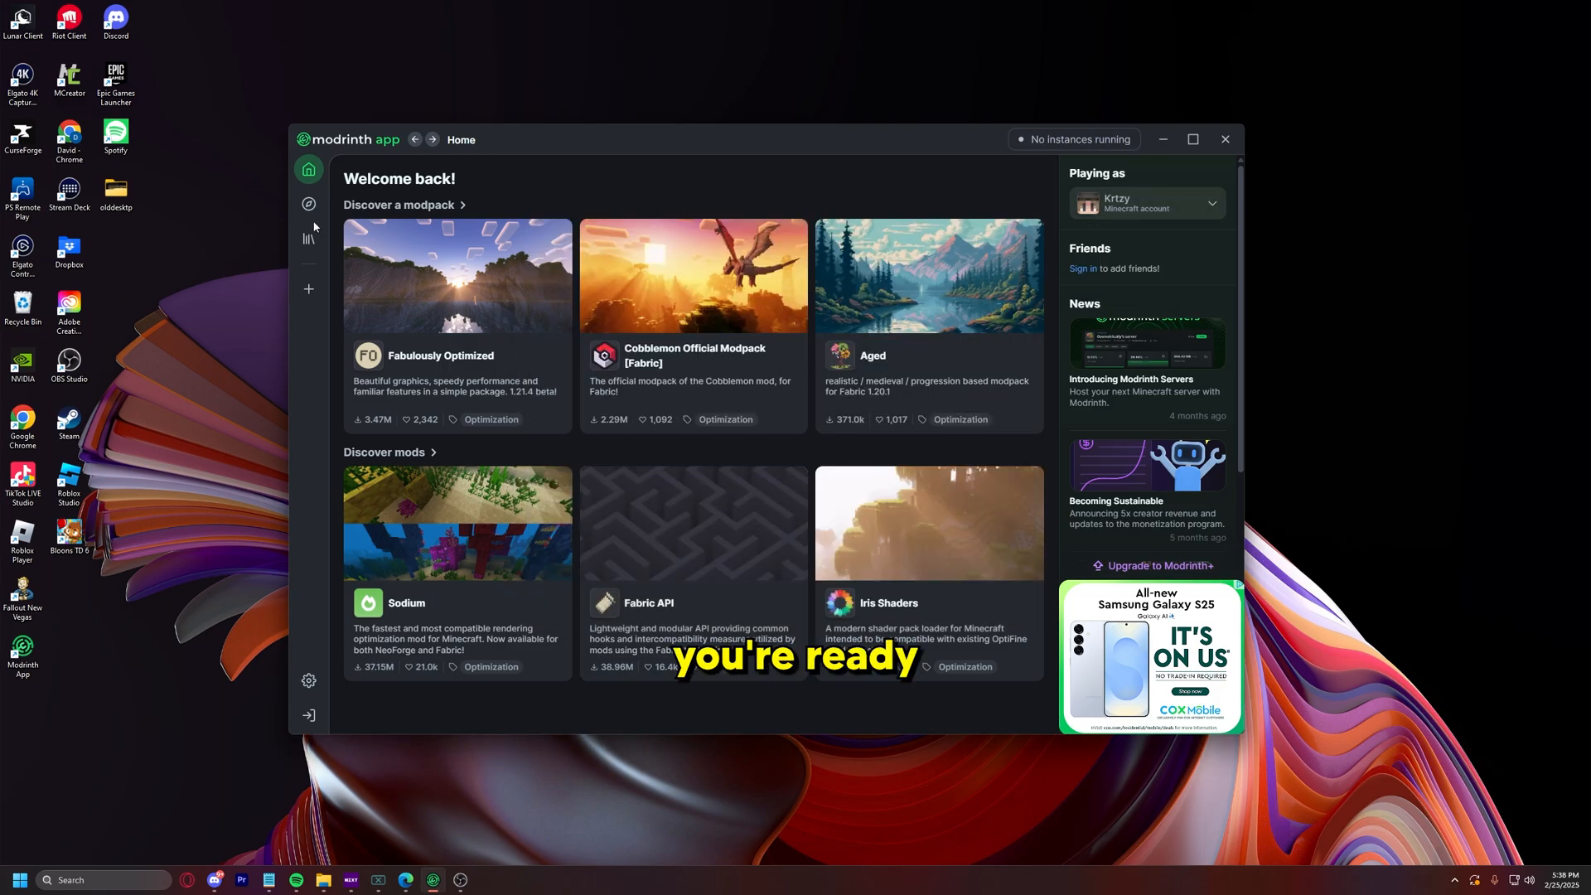
Step: Show the Discover content page maximized and browse the Mods category
{"action": "left_click", "coordinate": [310, 204]}
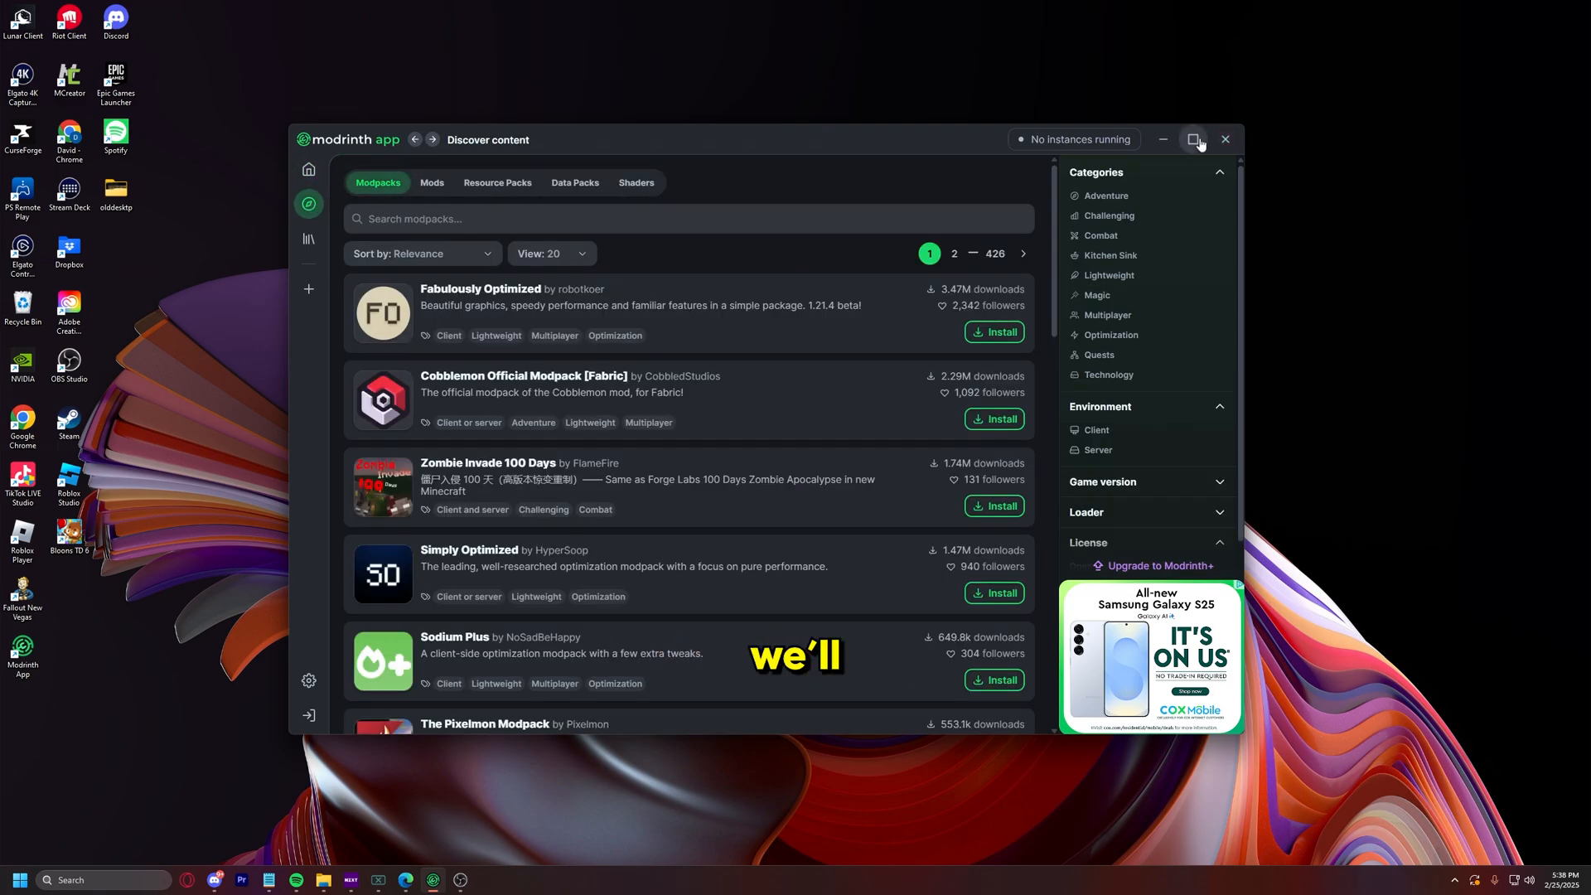
{"action": "left_click", "coordinate": [1195, 140]}
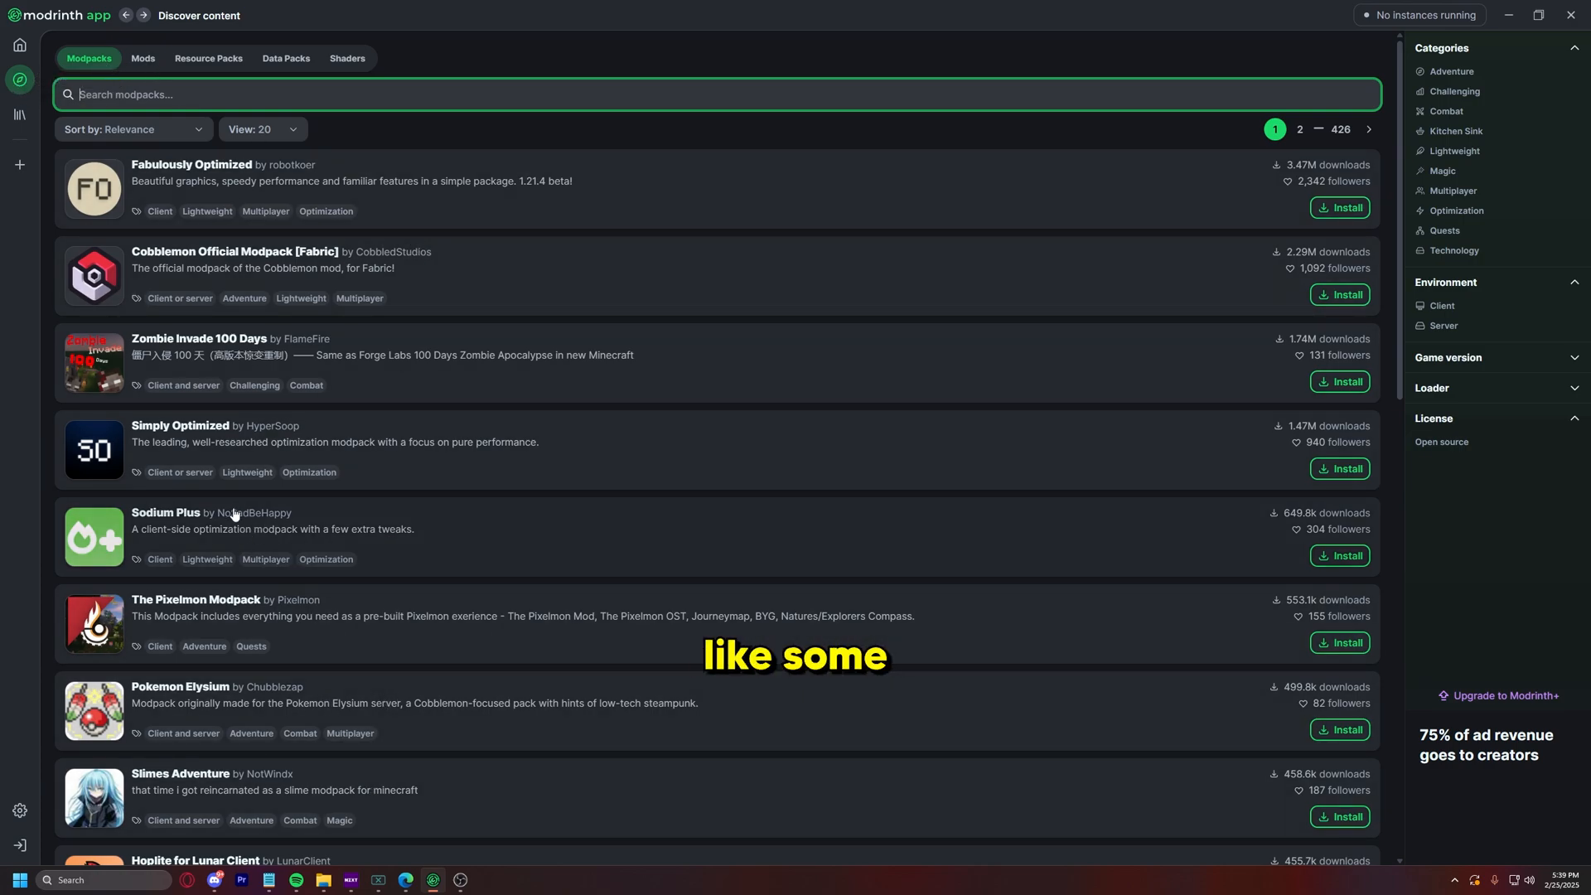
{"action": "scroll", "scroll_direction": "down", "scroll_amount": 3}
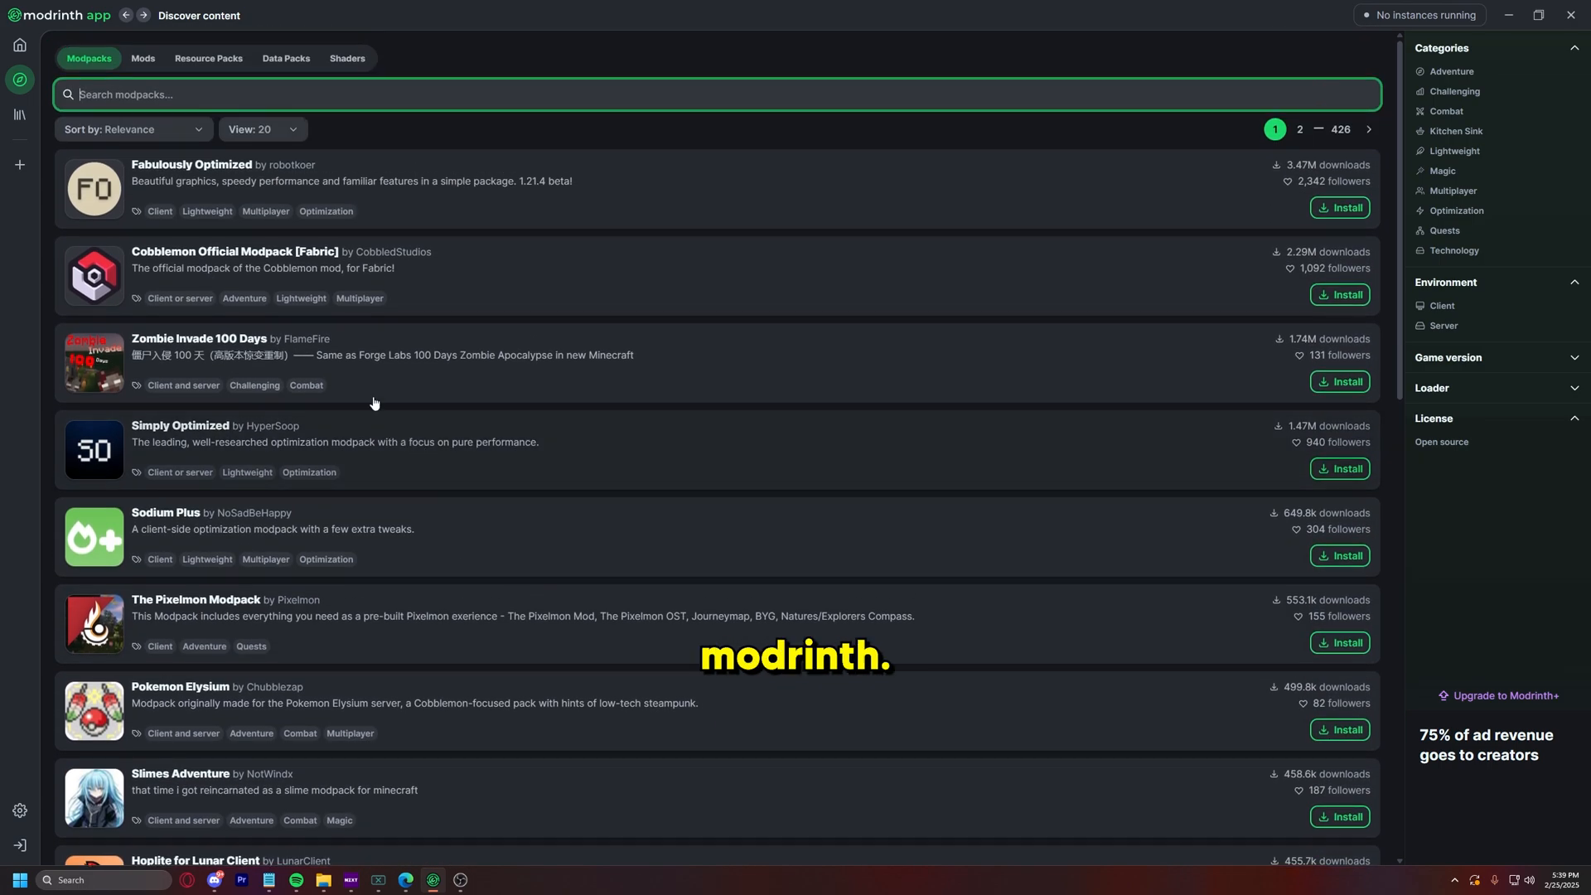
{"action": "left_click", "coordinate": [143, 58]}
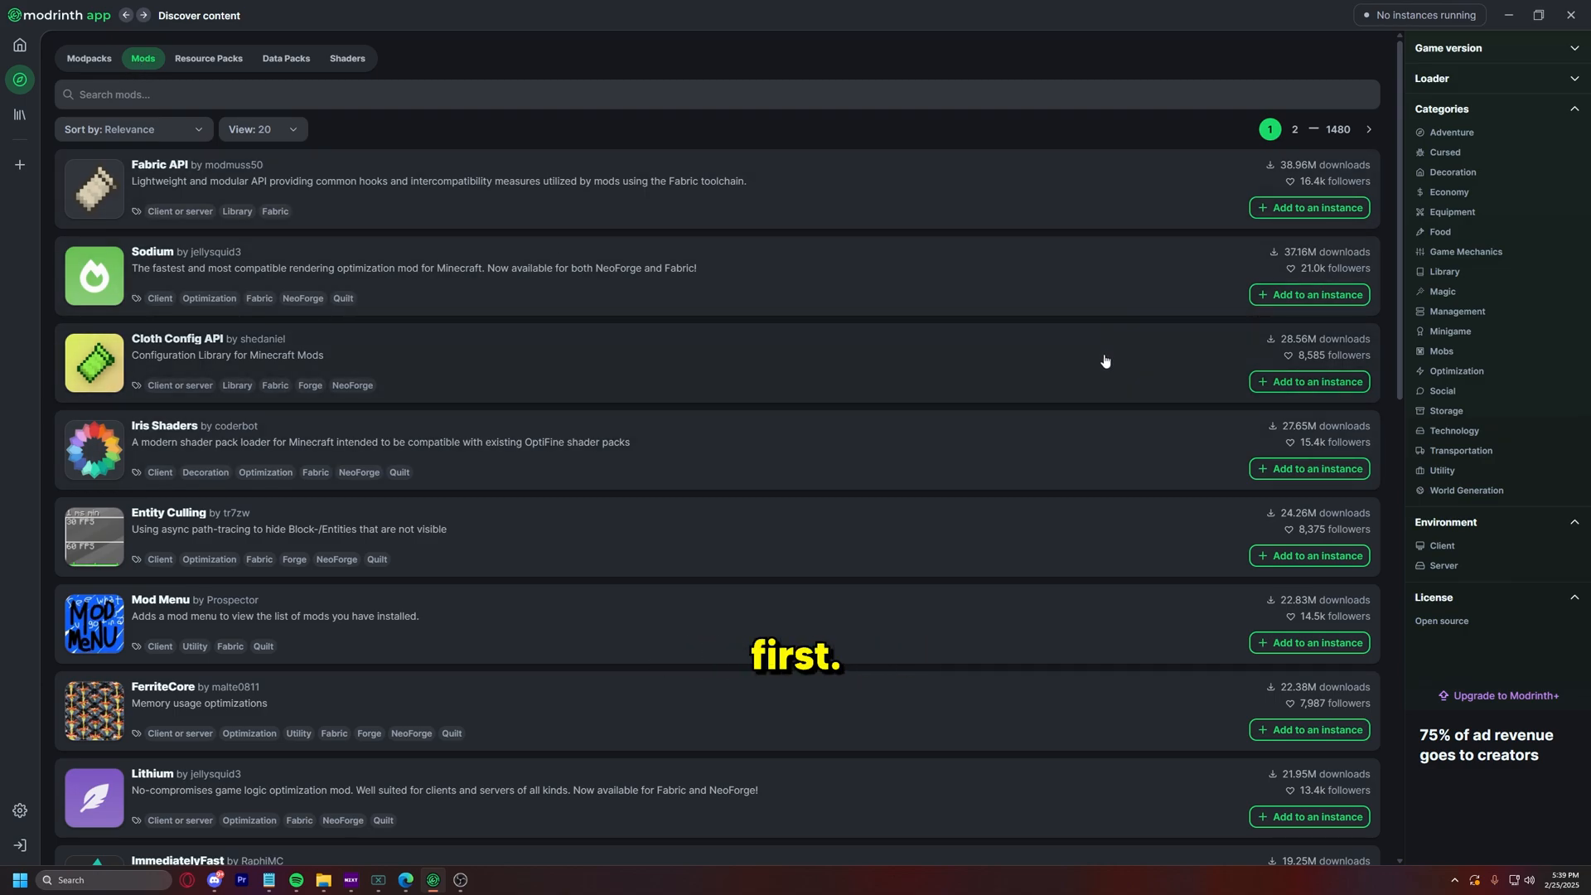
{"action": "scroll", "scroll_direction": "down", "scroll_amount": 3}
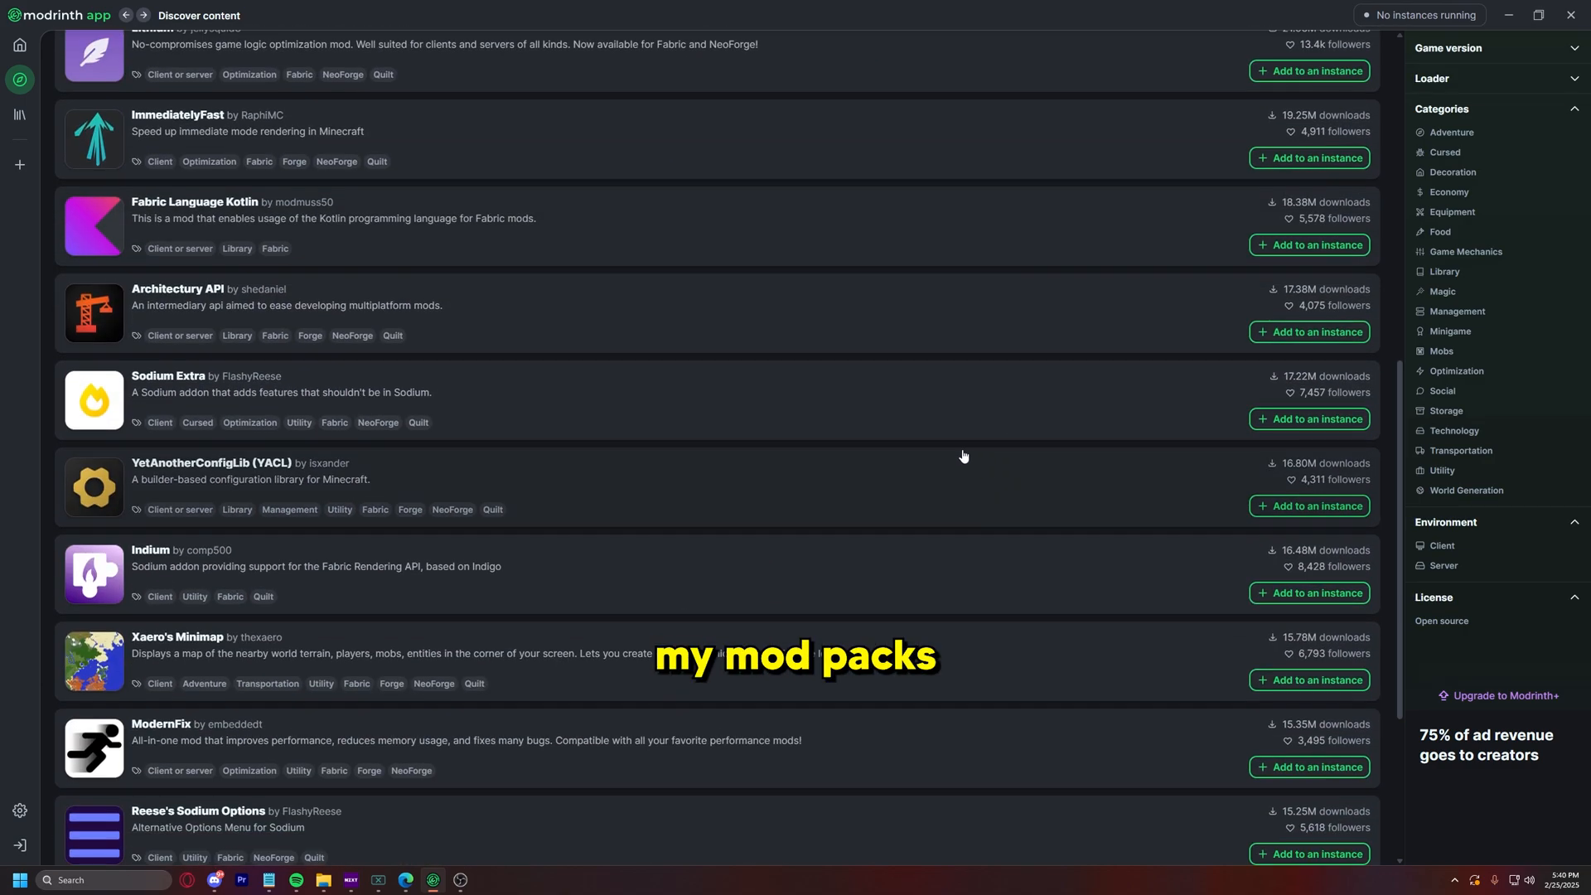
{"action": "mouse_move", "coordinate": [18, 164]}
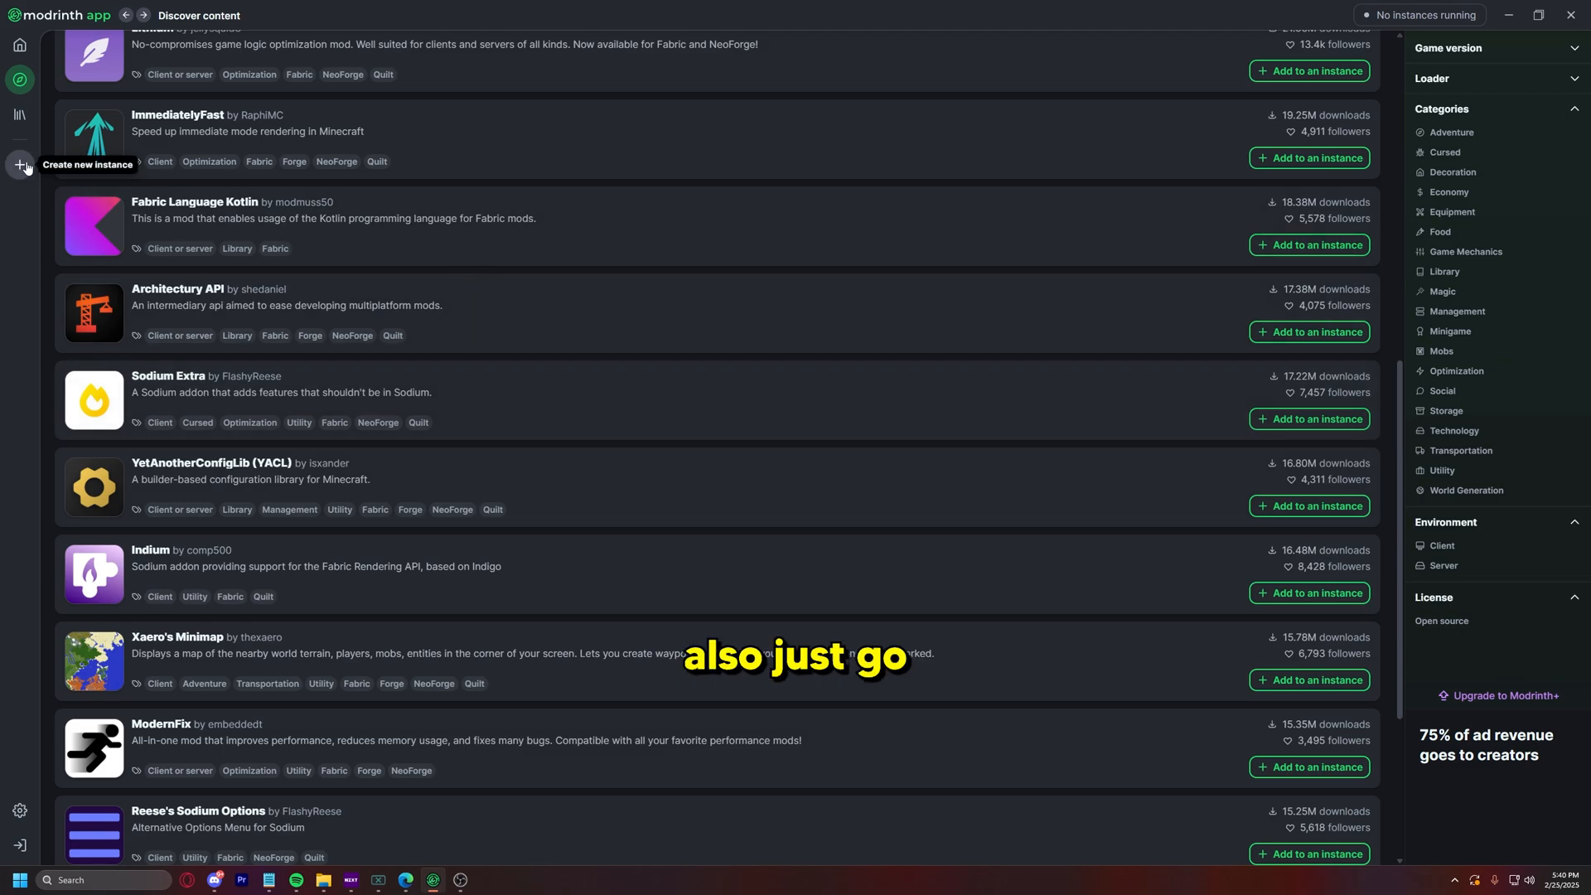
Step: Create a new Fabric 1.21.4 instance named 'VanillaPlus'
{"action": "left_click", "coordinate": [18, 166]}
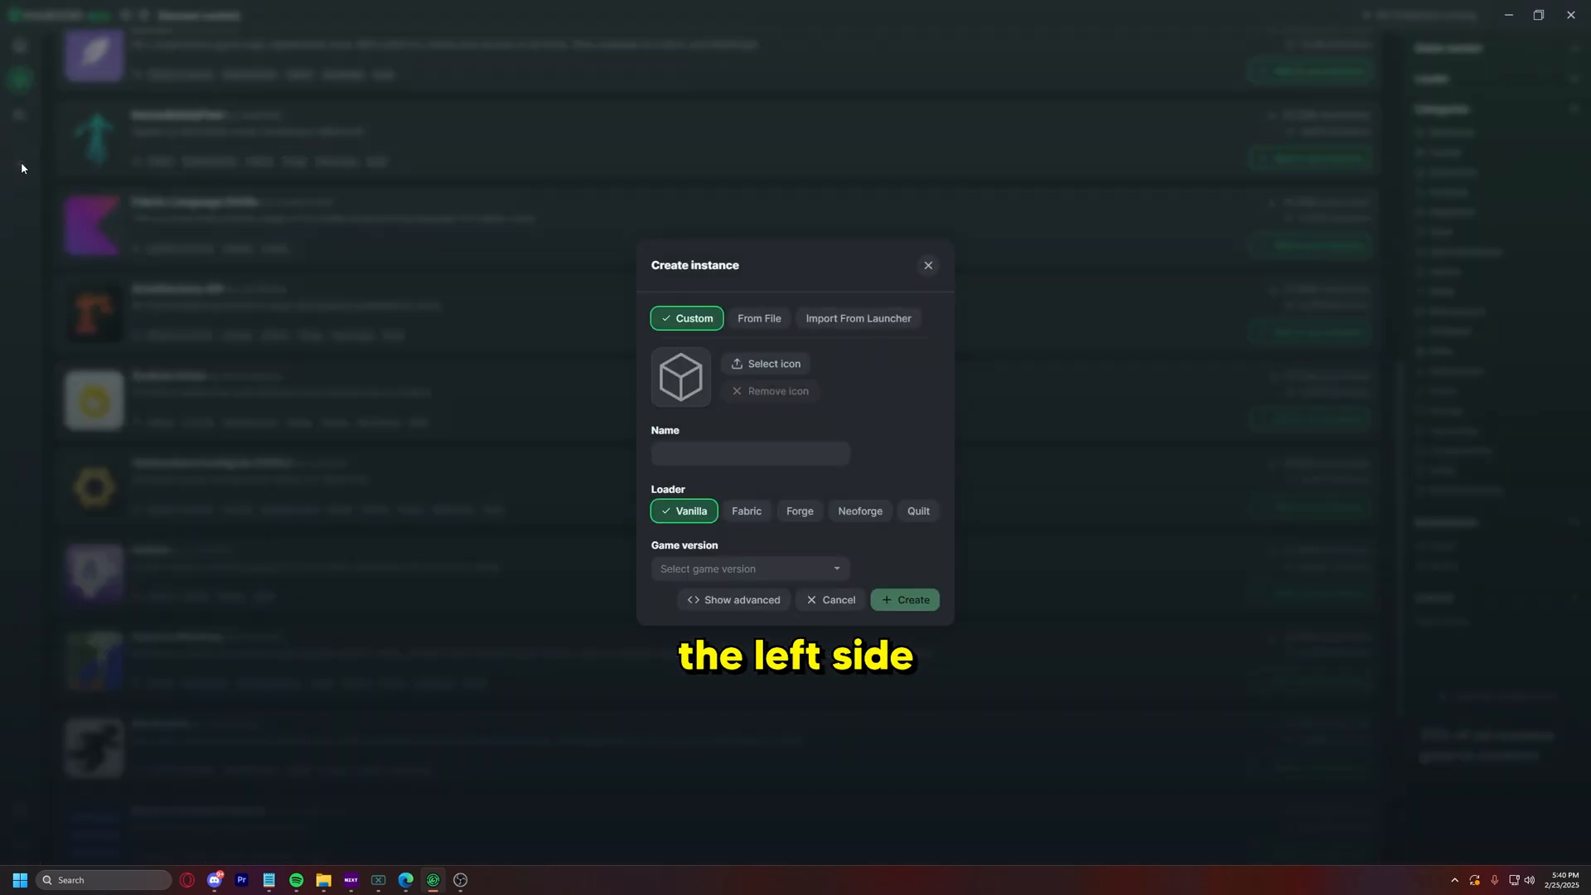
{"action": "mouse_move", "coordinate": [746, 511]}
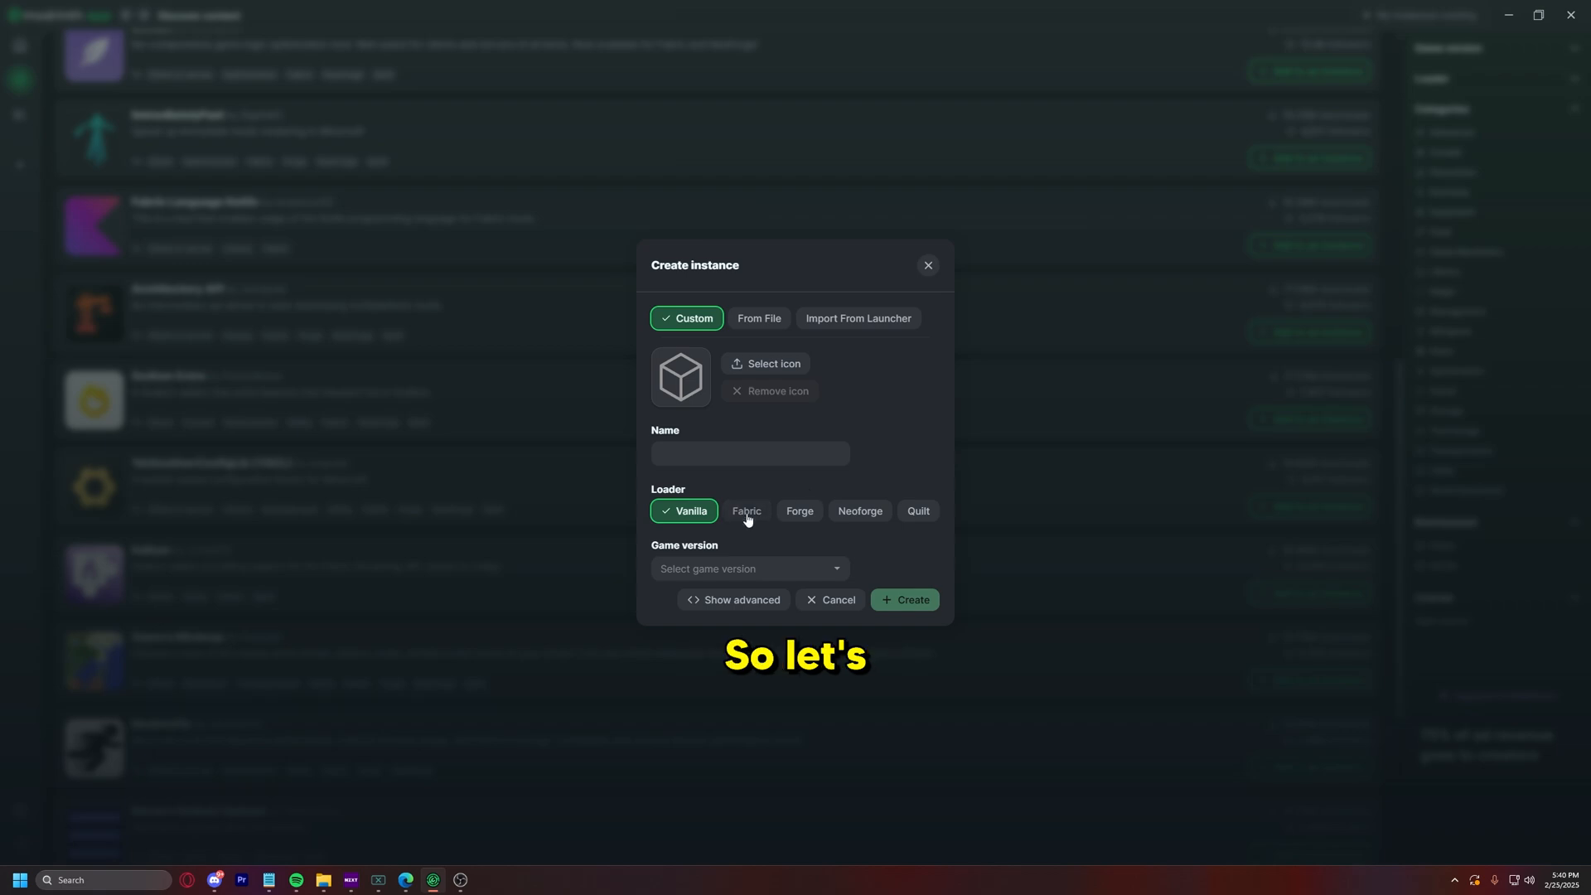
{"action": "left_click", "coordinate": [747, 569]}
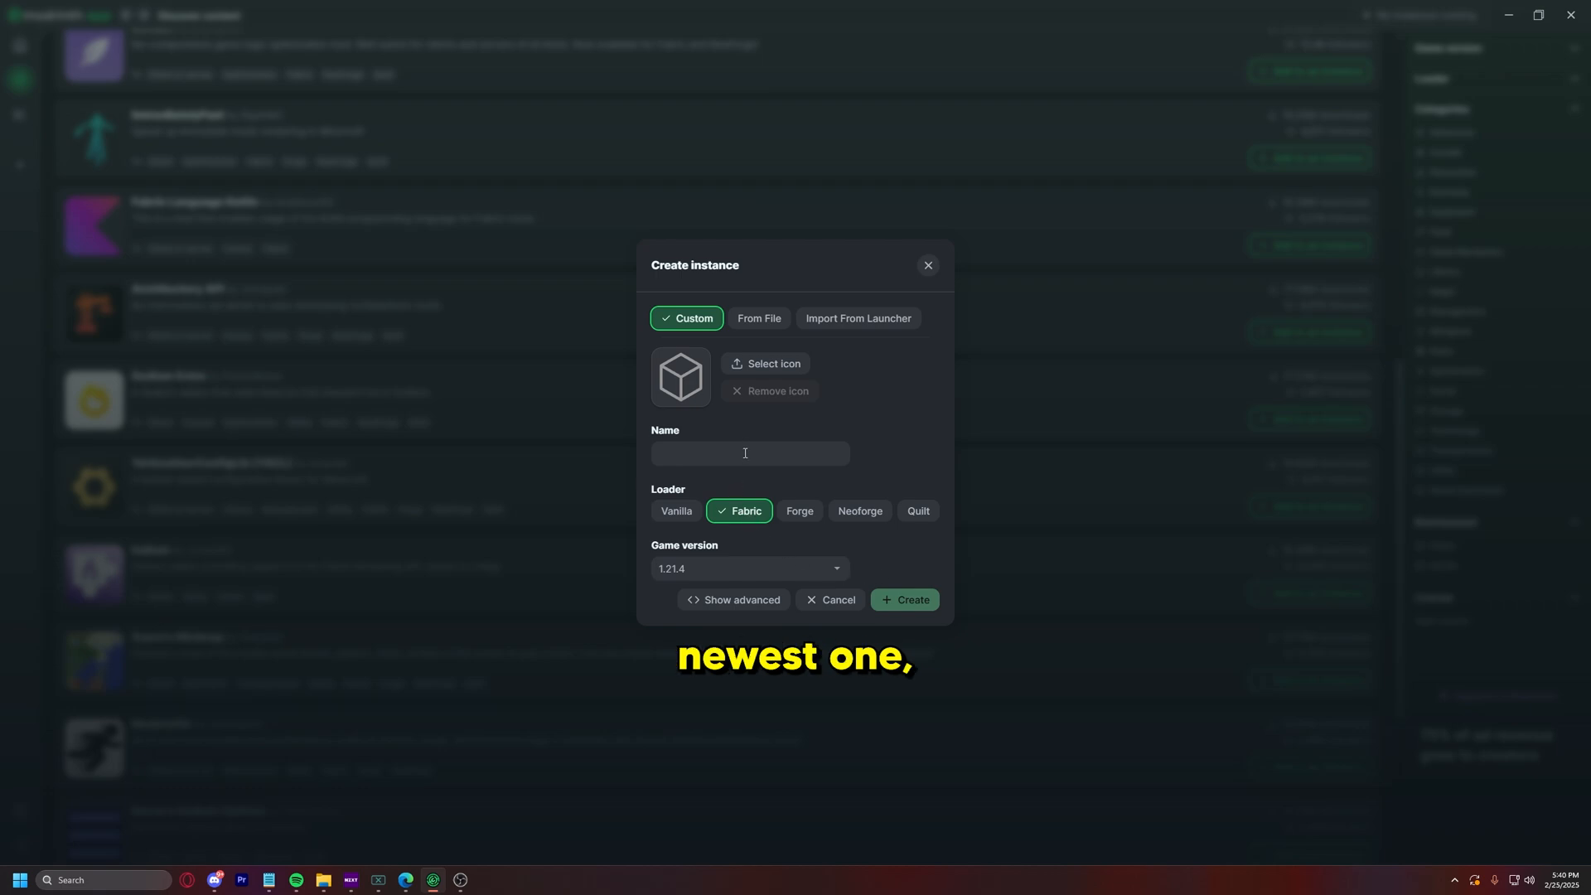
{"action": "left_click", "coordinate": [749, 454]}
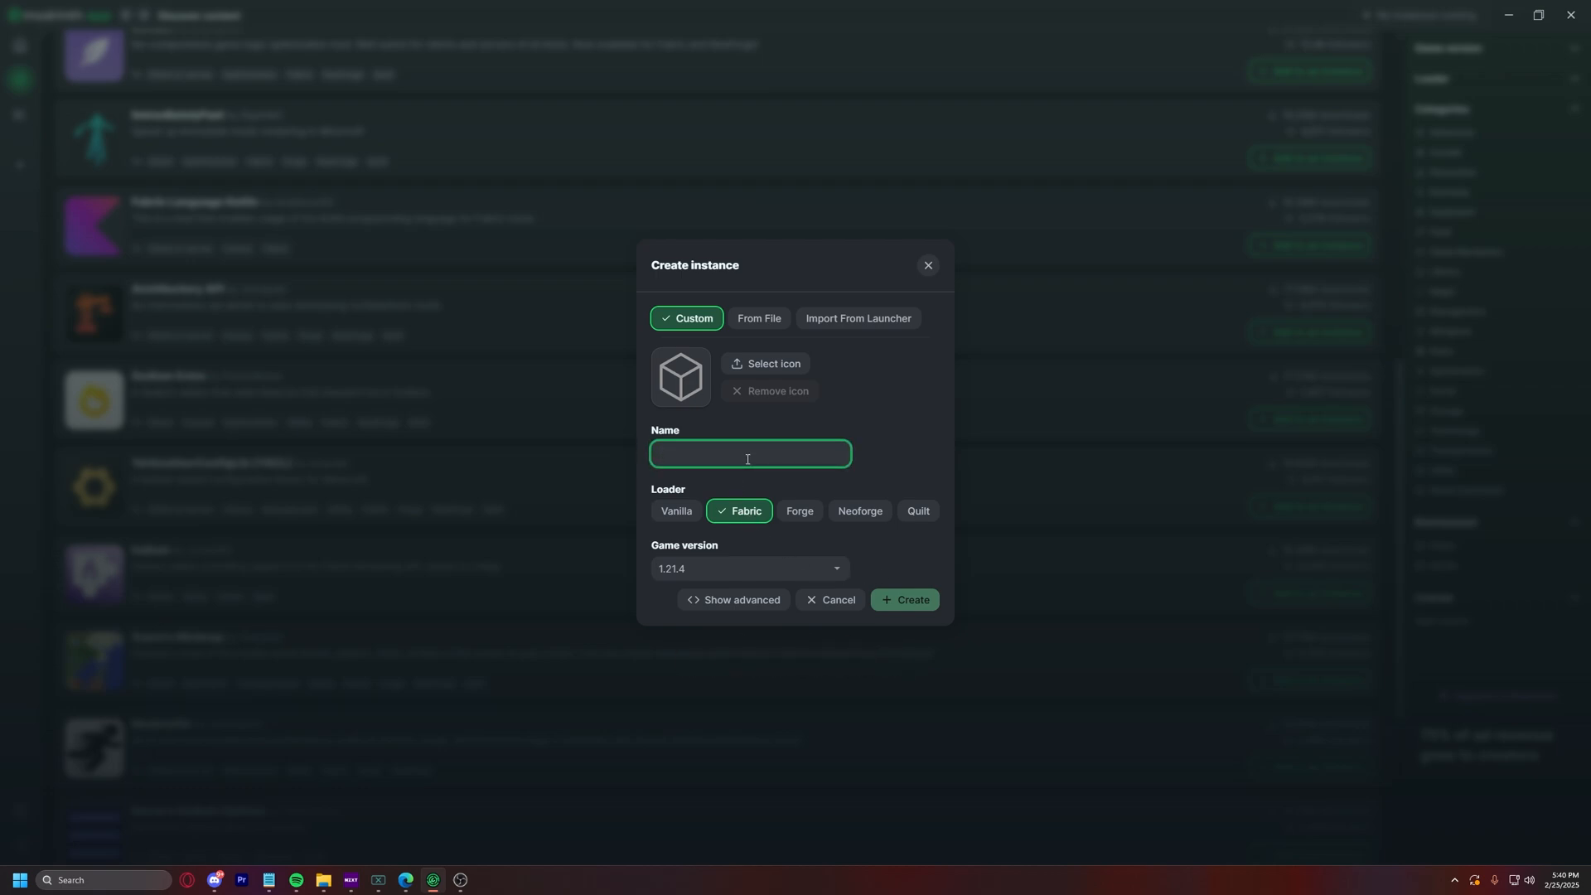
{"action": "type", "text": "VanillaP"}
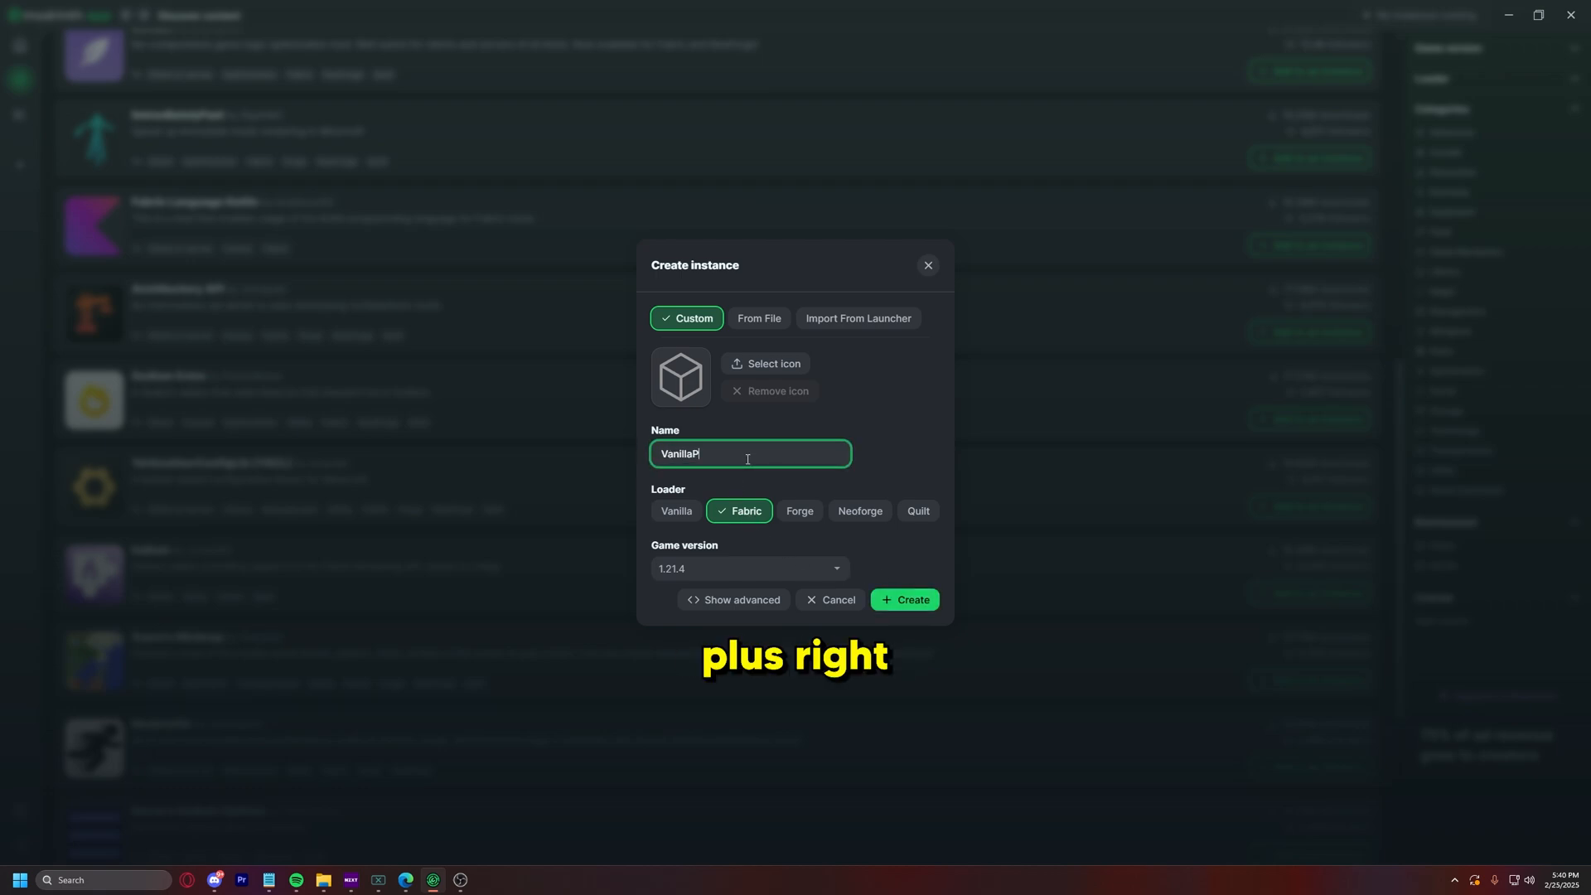
{"action": "type", "text": "lus"}
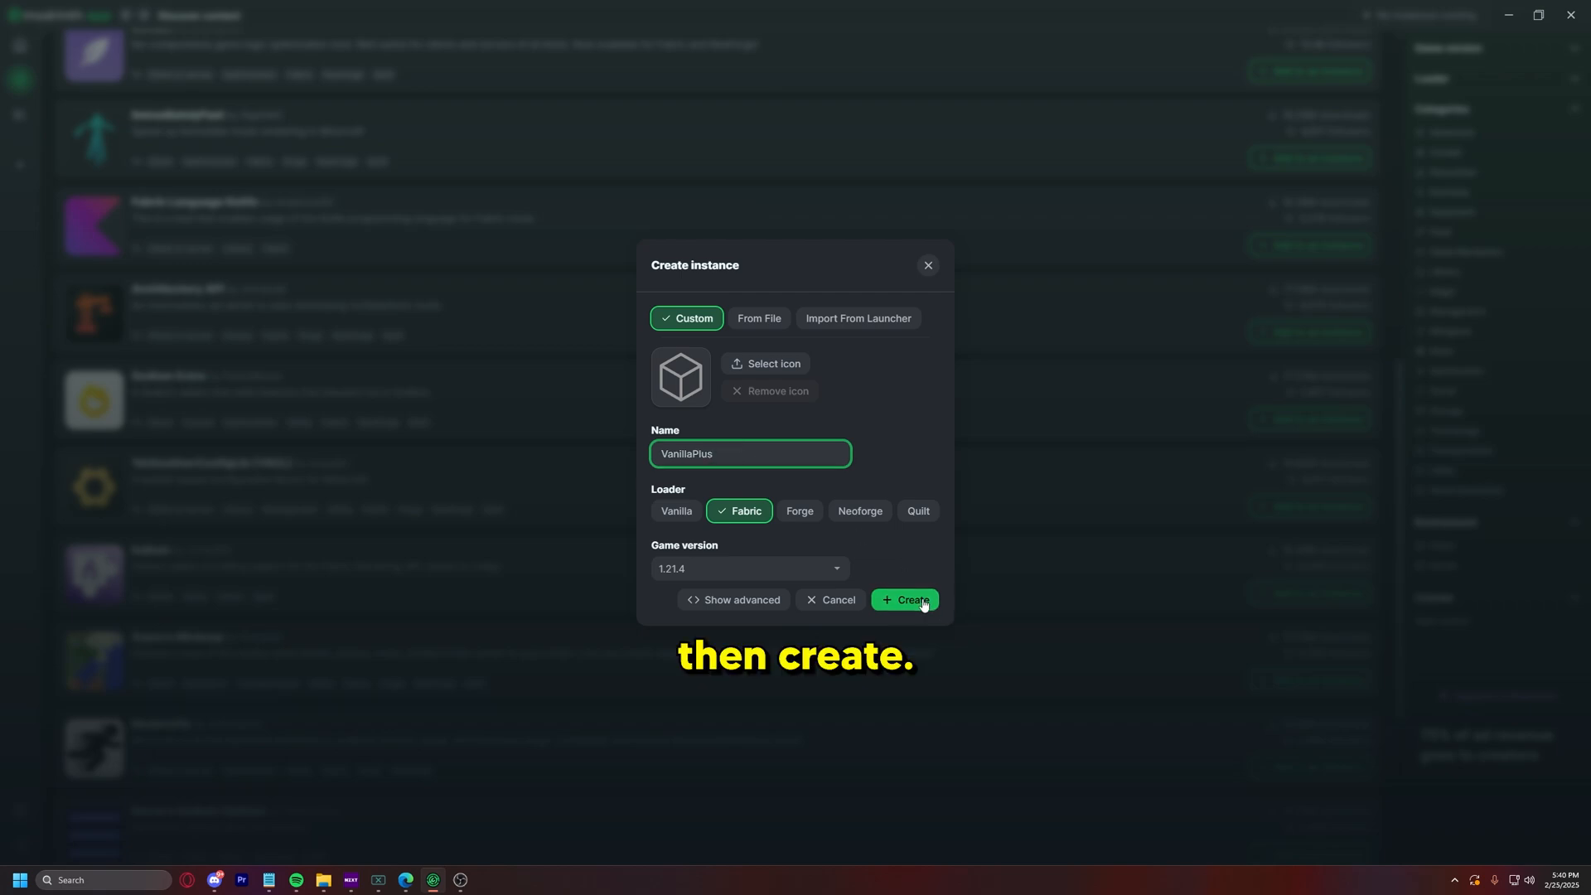
{"action": "left_click", "coordinate": [904, 600]}
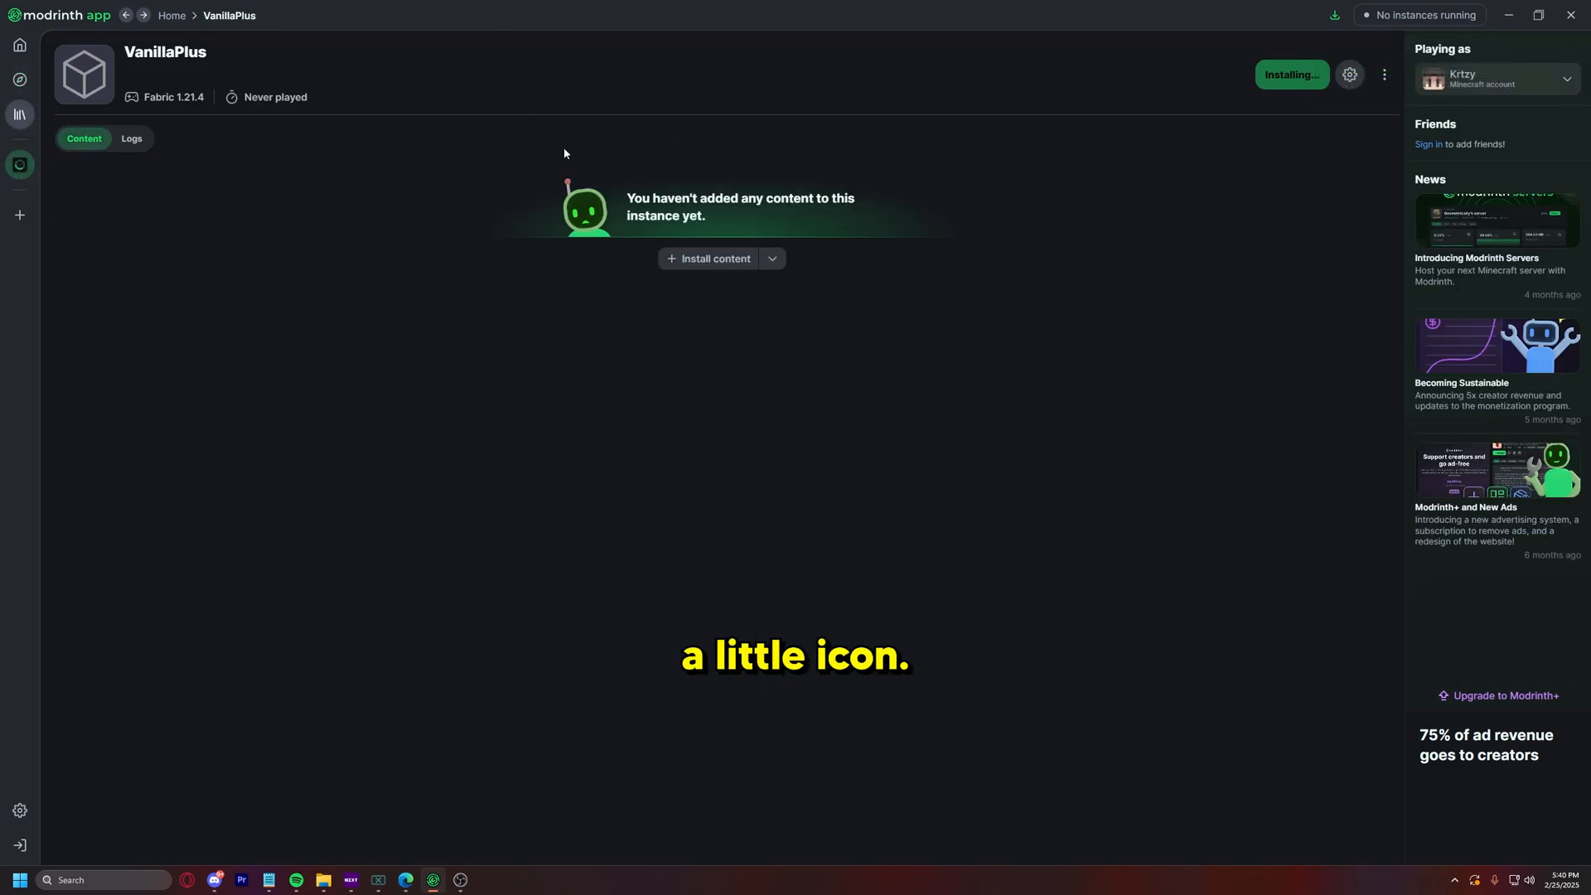
Step: Start adding content to the freshly installed VanillaPlus instance
{"action": "double_click", "coordinate": [189, 96]}
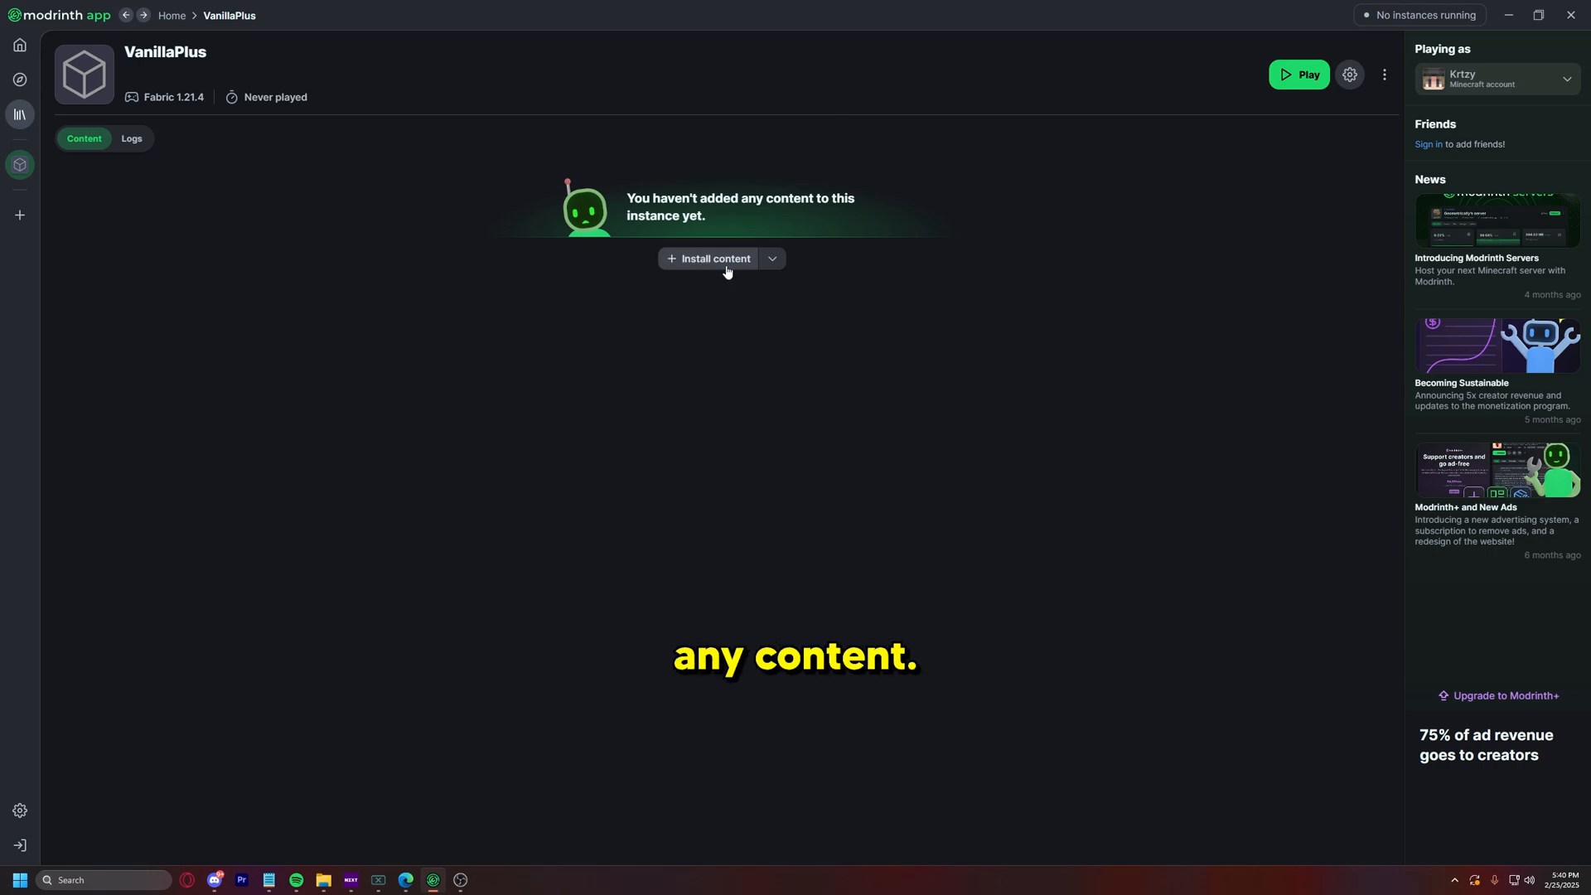
{"action": "left_click", "coordinate": [714, 259]}
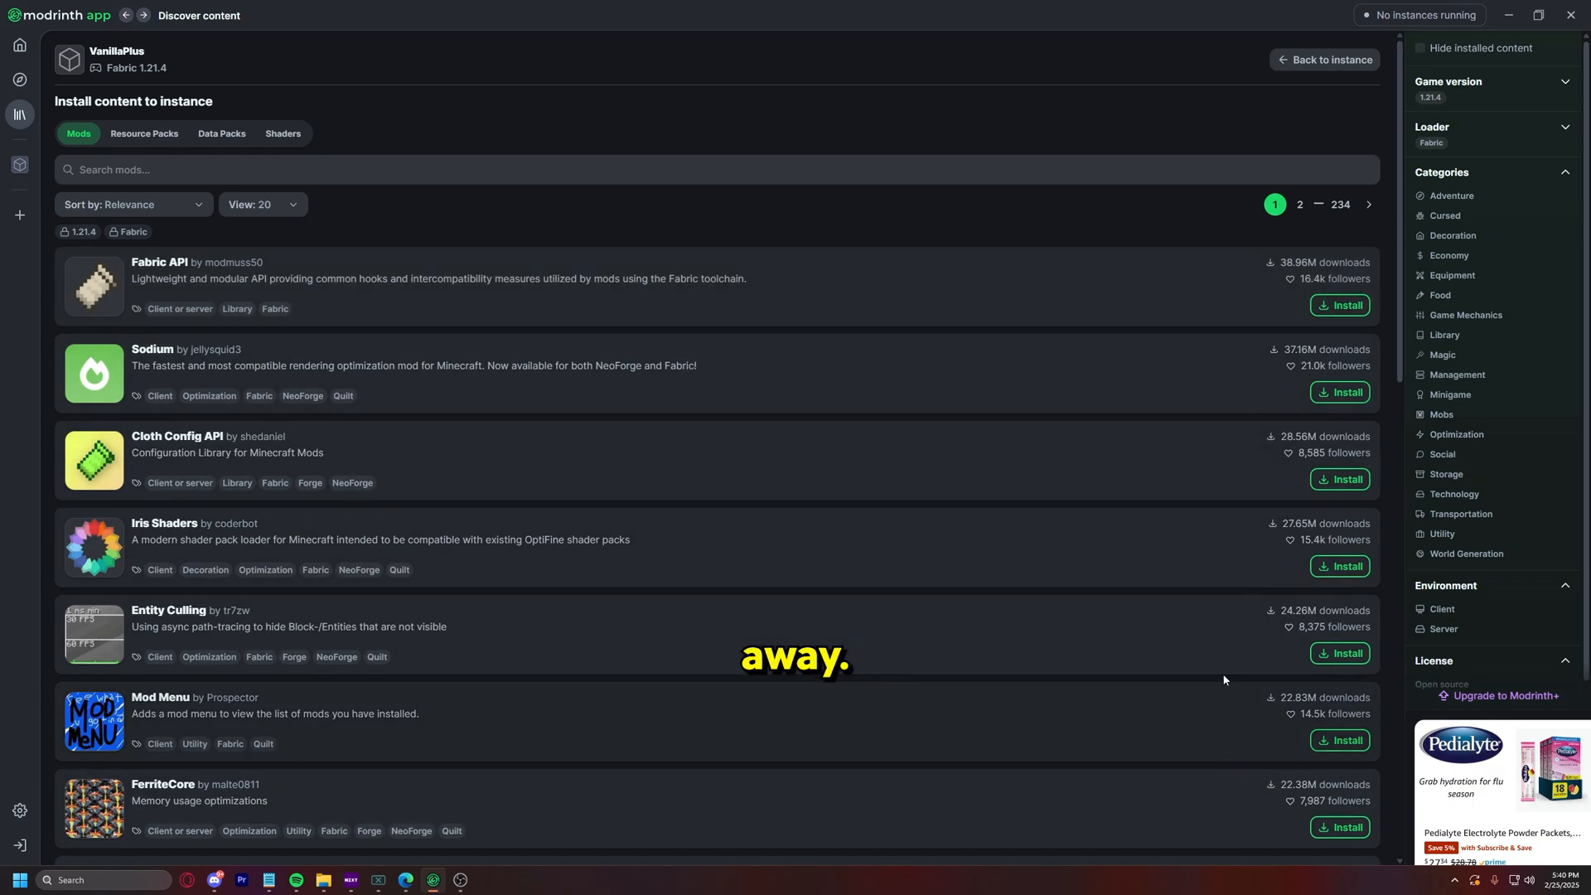
Step: Install Fabric API, Sodium, Iris Shaders and Mod Menu into VanillaPlus
{"action": "left_click", "coordinate": [1339, 305]}
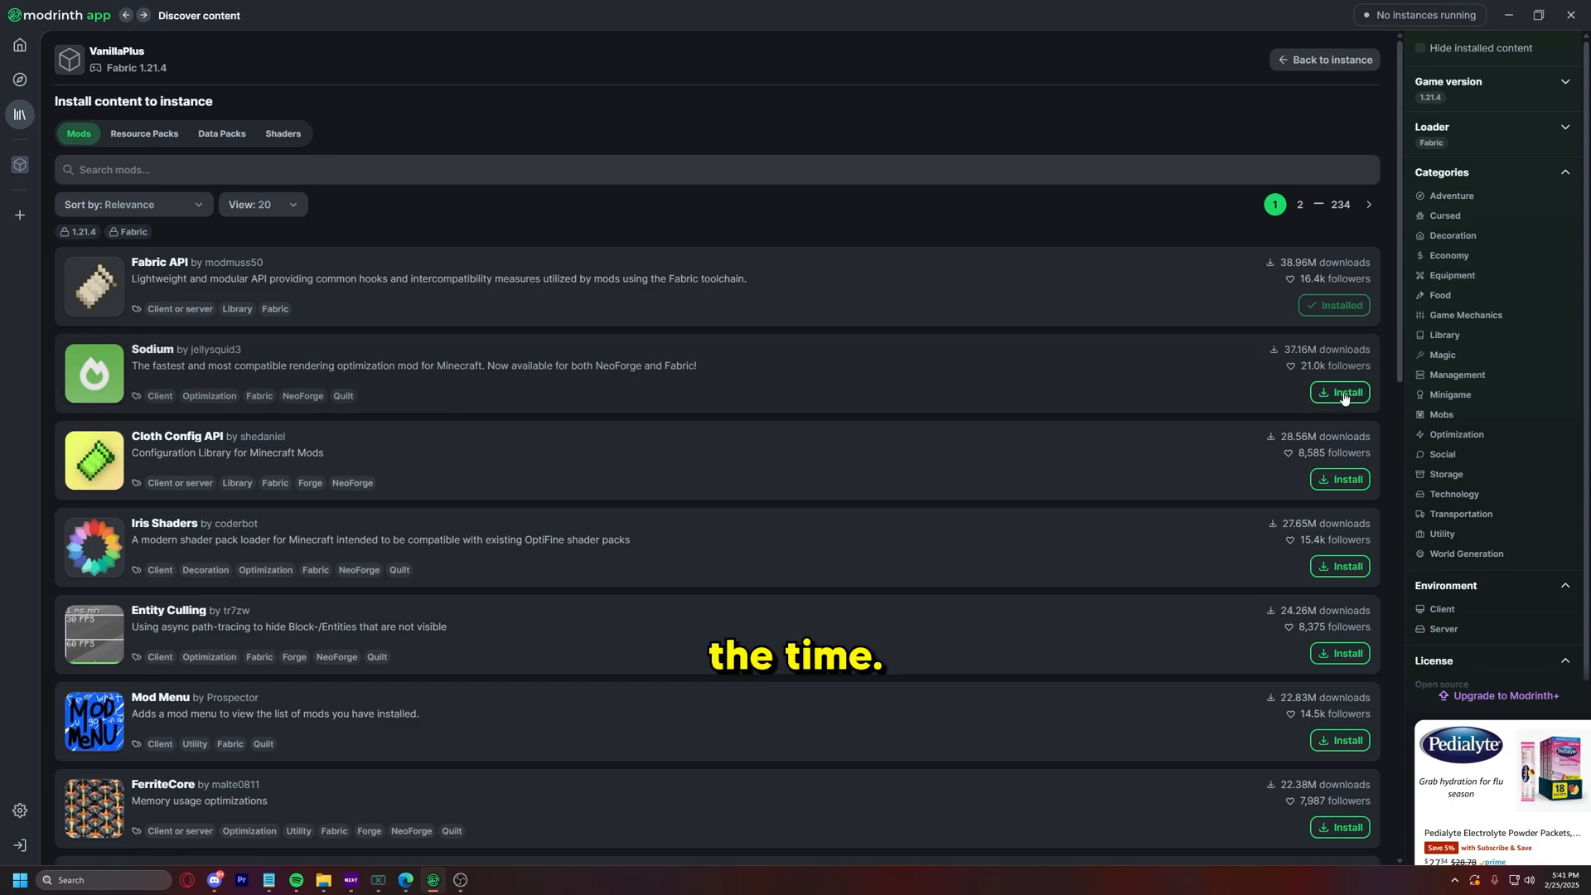
{"action": "left_click", "coordinate": [1339, 393]}
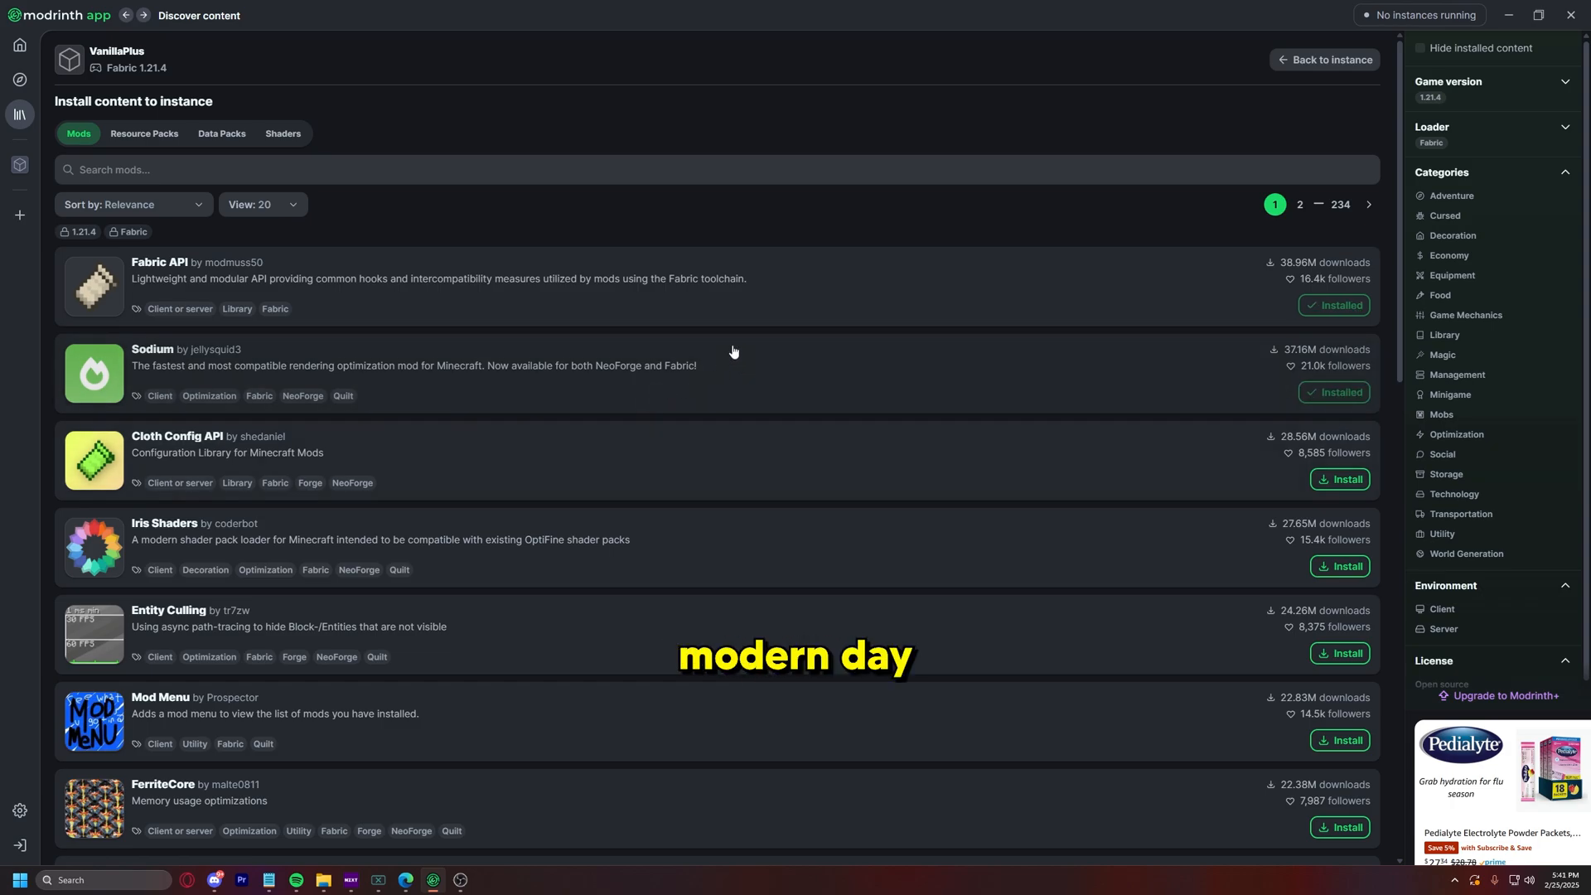
{"action": "mouse_move", "coordinate": [923, 354]}
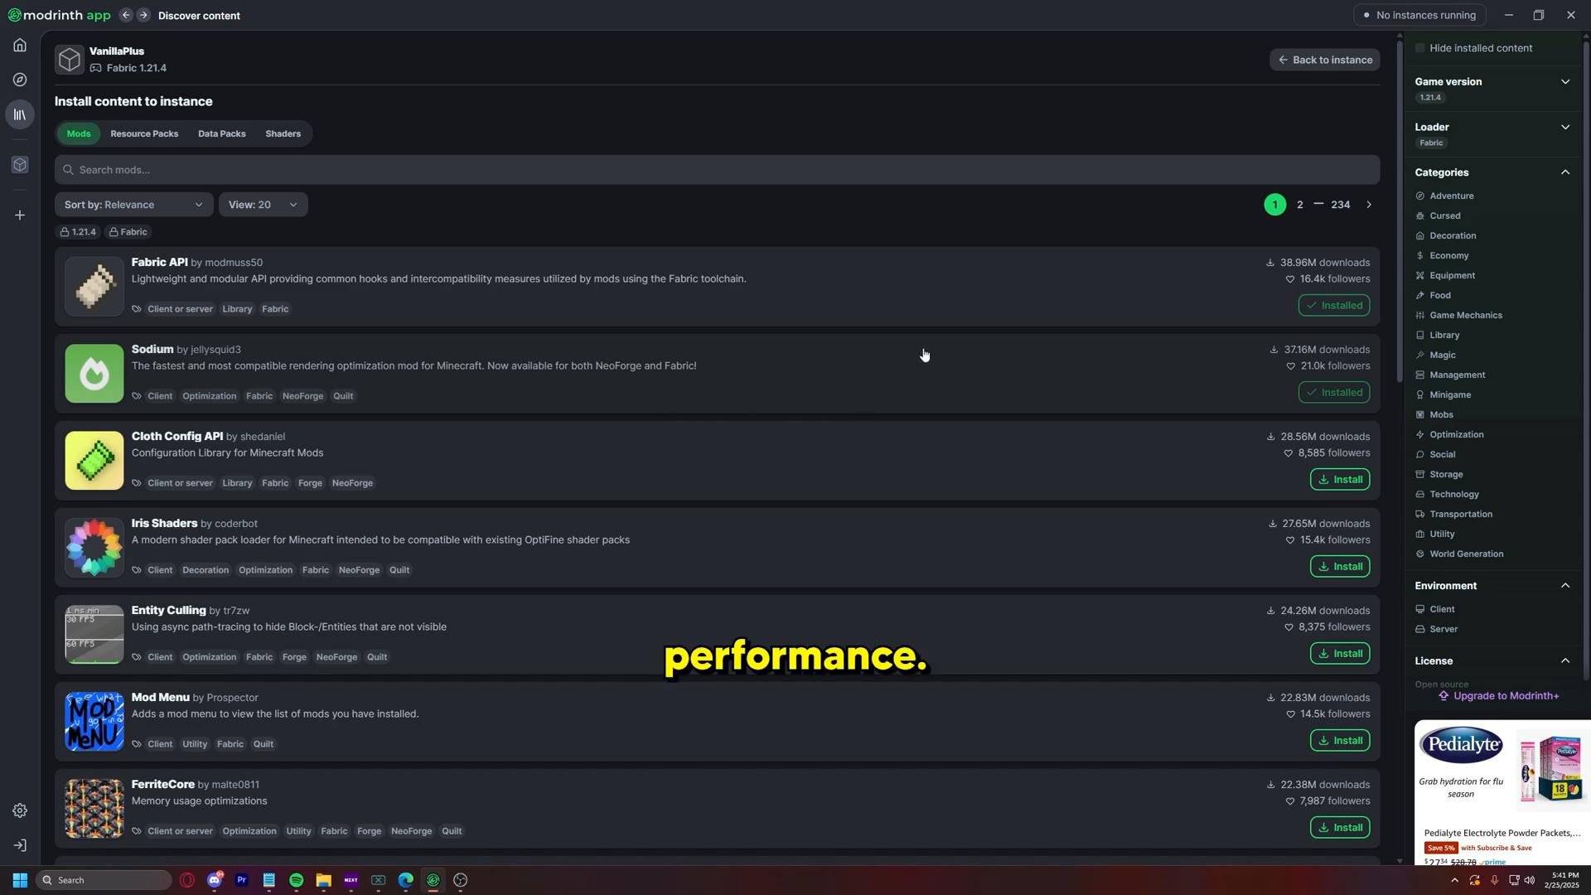
{"action": "left_click", "coordinate": [1339, 565]}
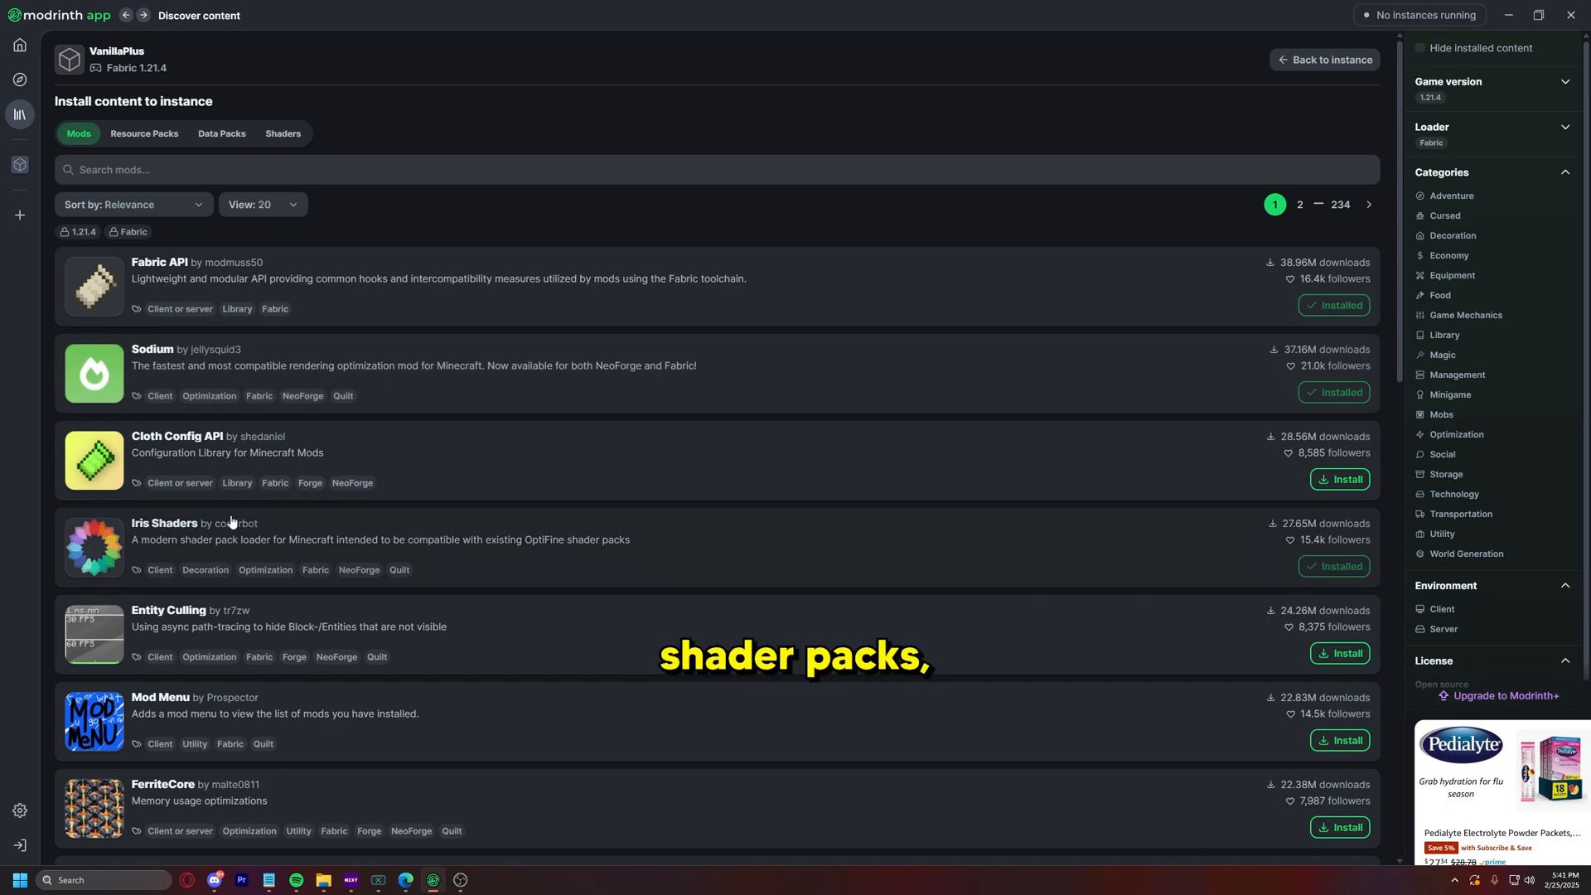
{"action": "scroll", "scroll_direction": "down", "scroll_amount": 3}
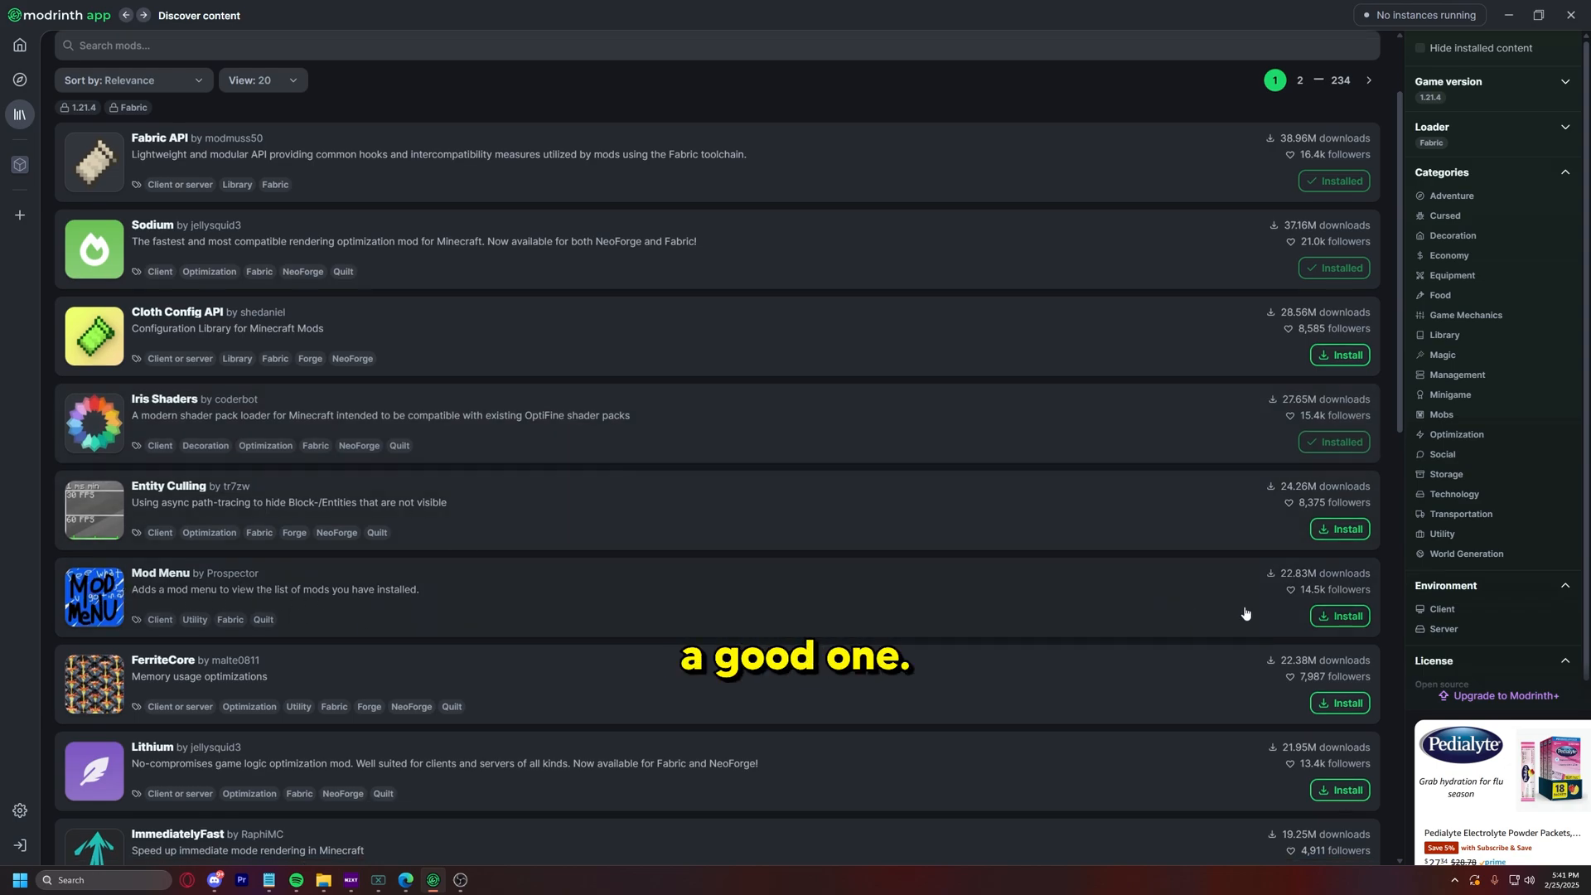
{"action": "left_click", "coordinate": [1338, 616]}
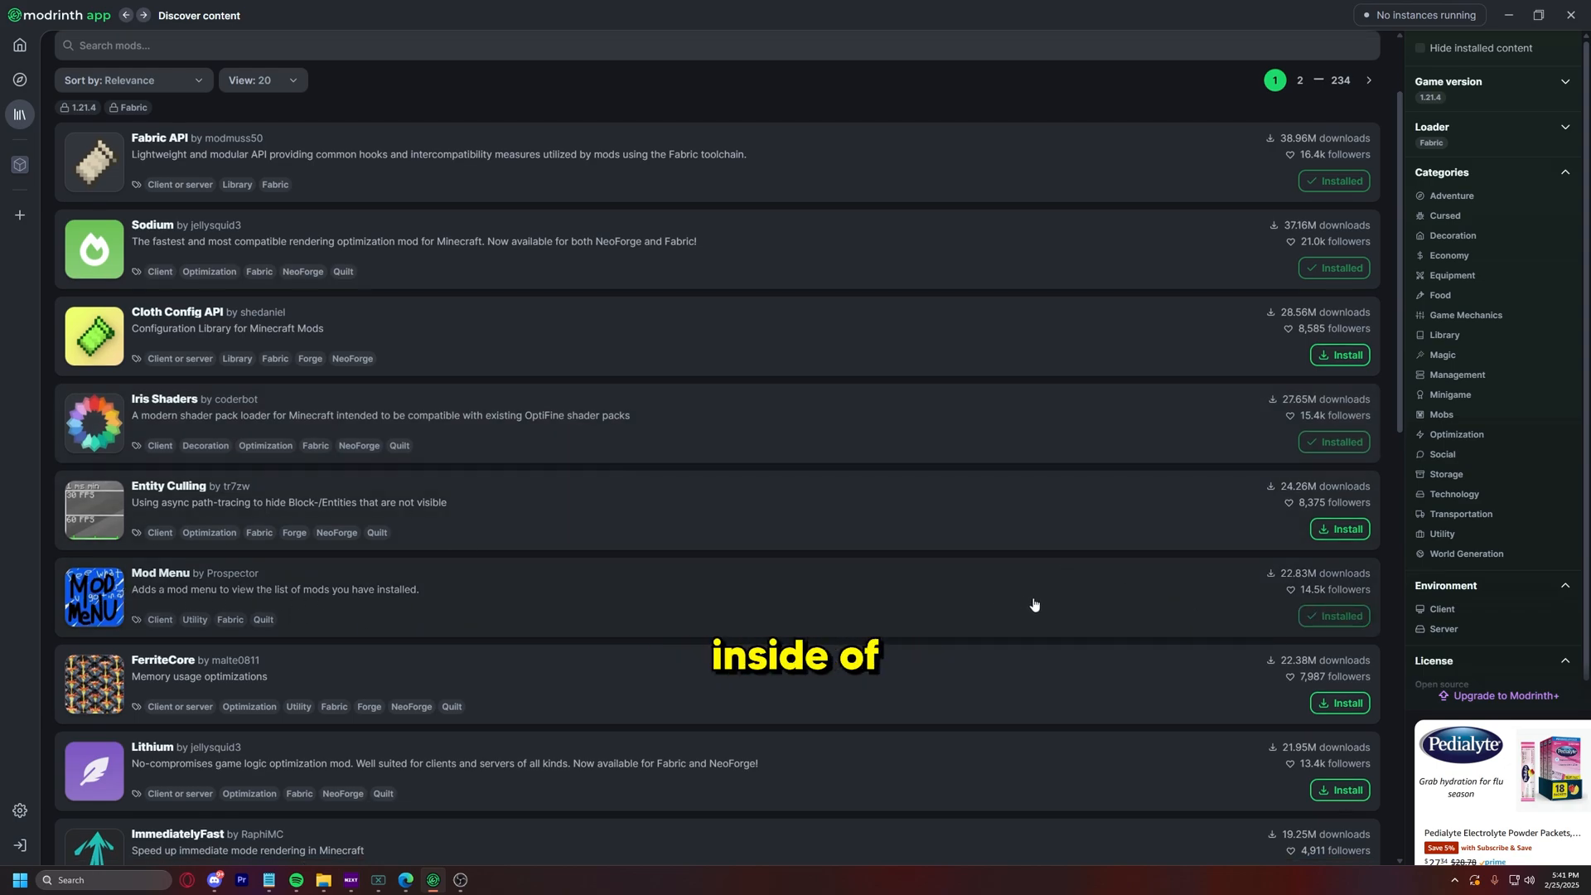
{"action": "scroll", "scroll_direction": "down", "scroll_amount": 3}
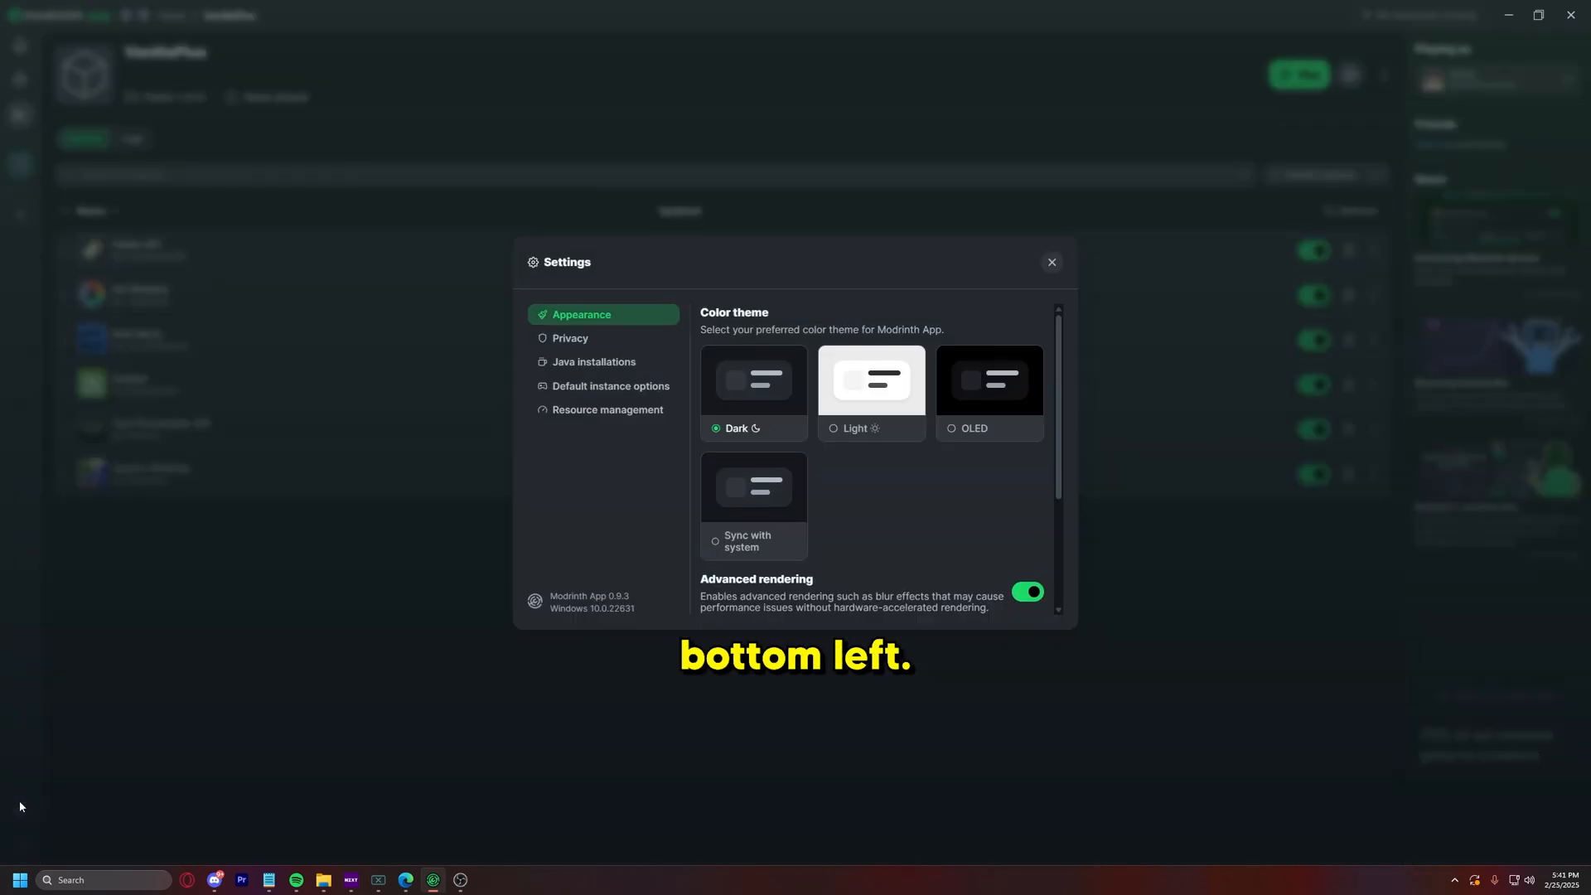
Step: Show default instance options with fullscreen on and 12032 MB memory allocated
{"action": "left_click", "coordinate": [608, 386]}
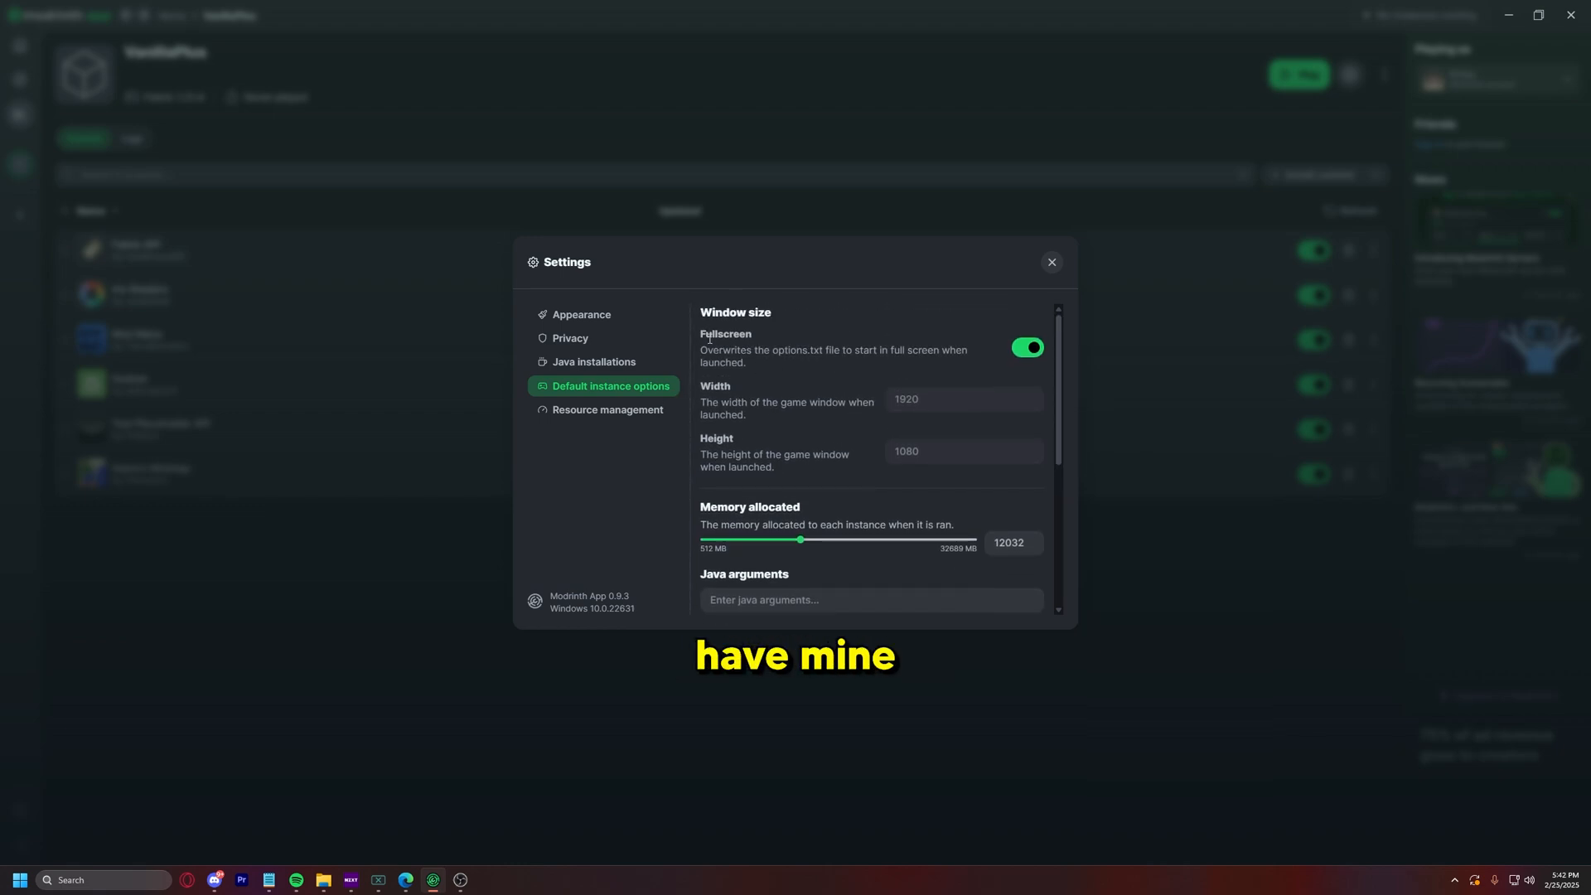
{"action": "scroll", "scroll_direction": "down", "scroll_amount": 3}
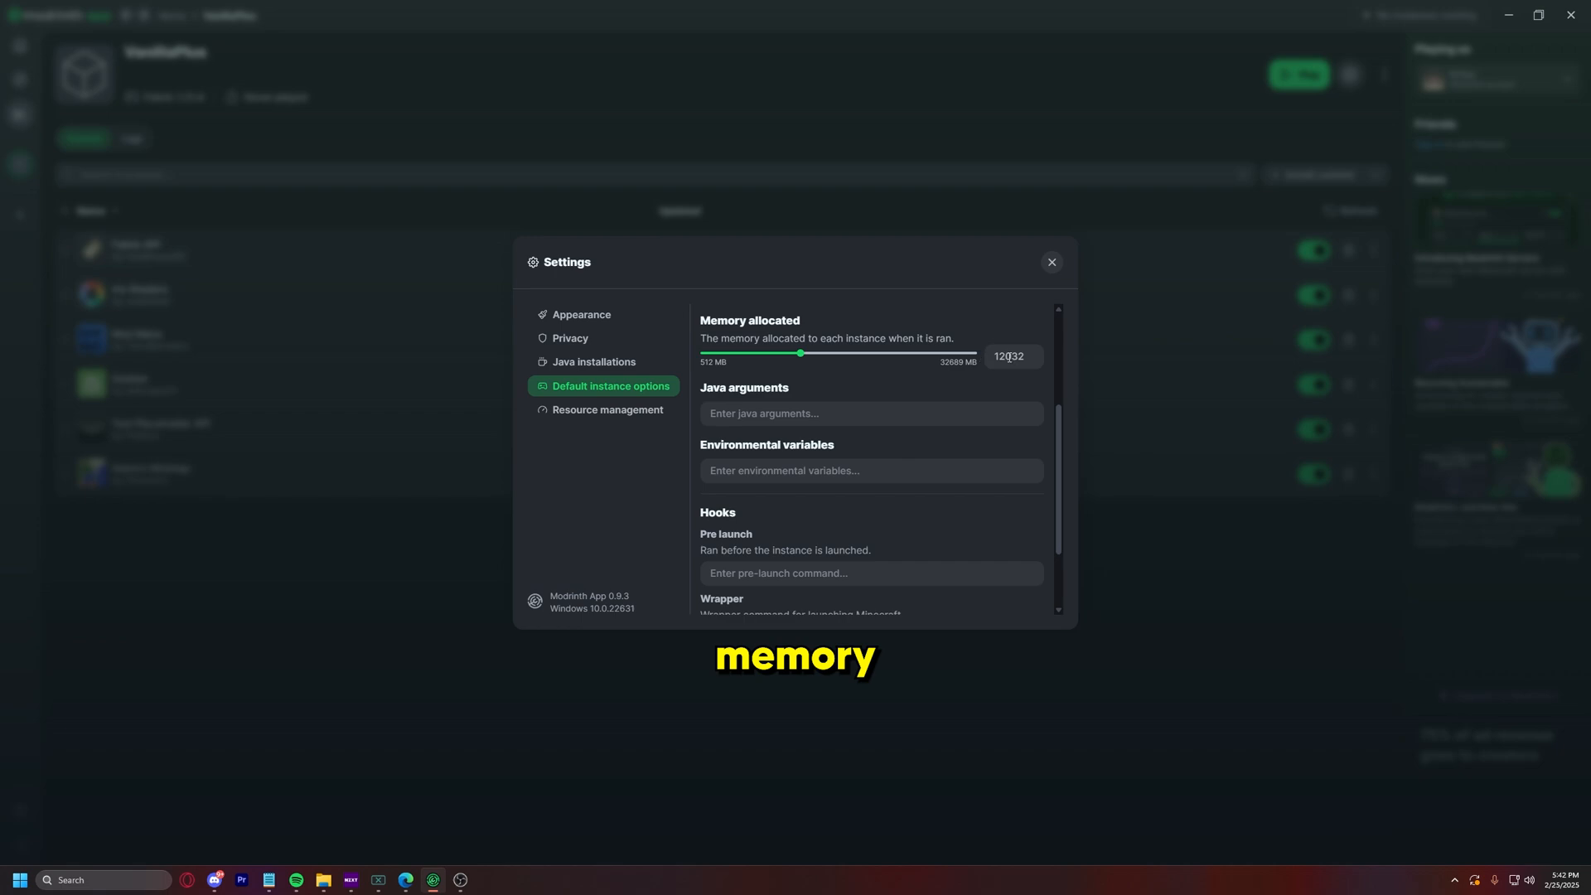
{"action": "left_click", "coordinate": [1009, 357]}
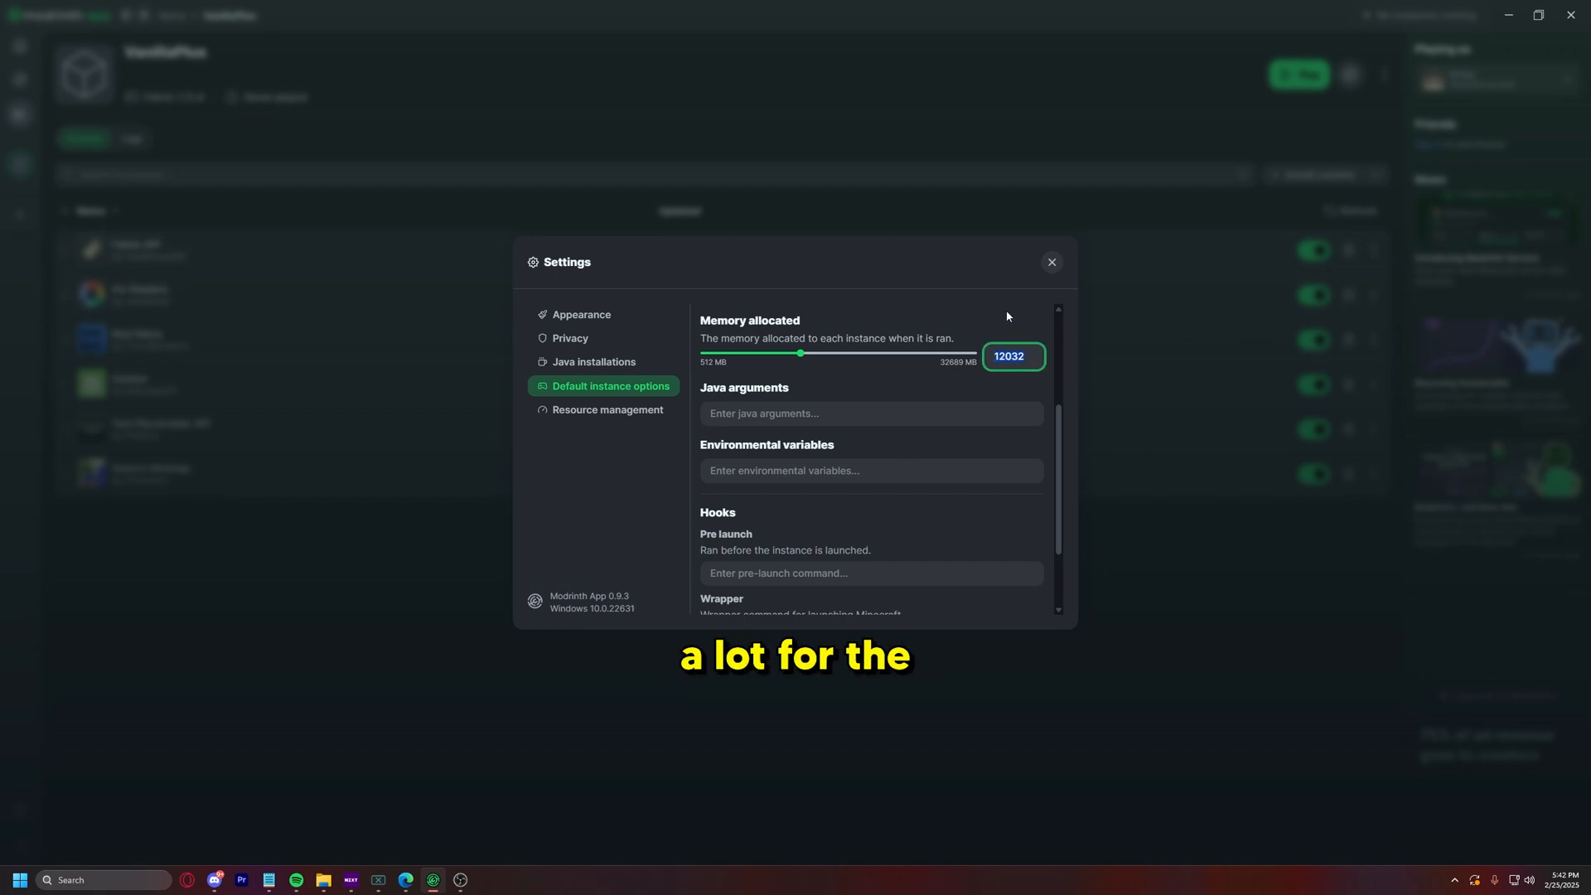
{"action": "mouse_move", "coordinate": [848, 383]}
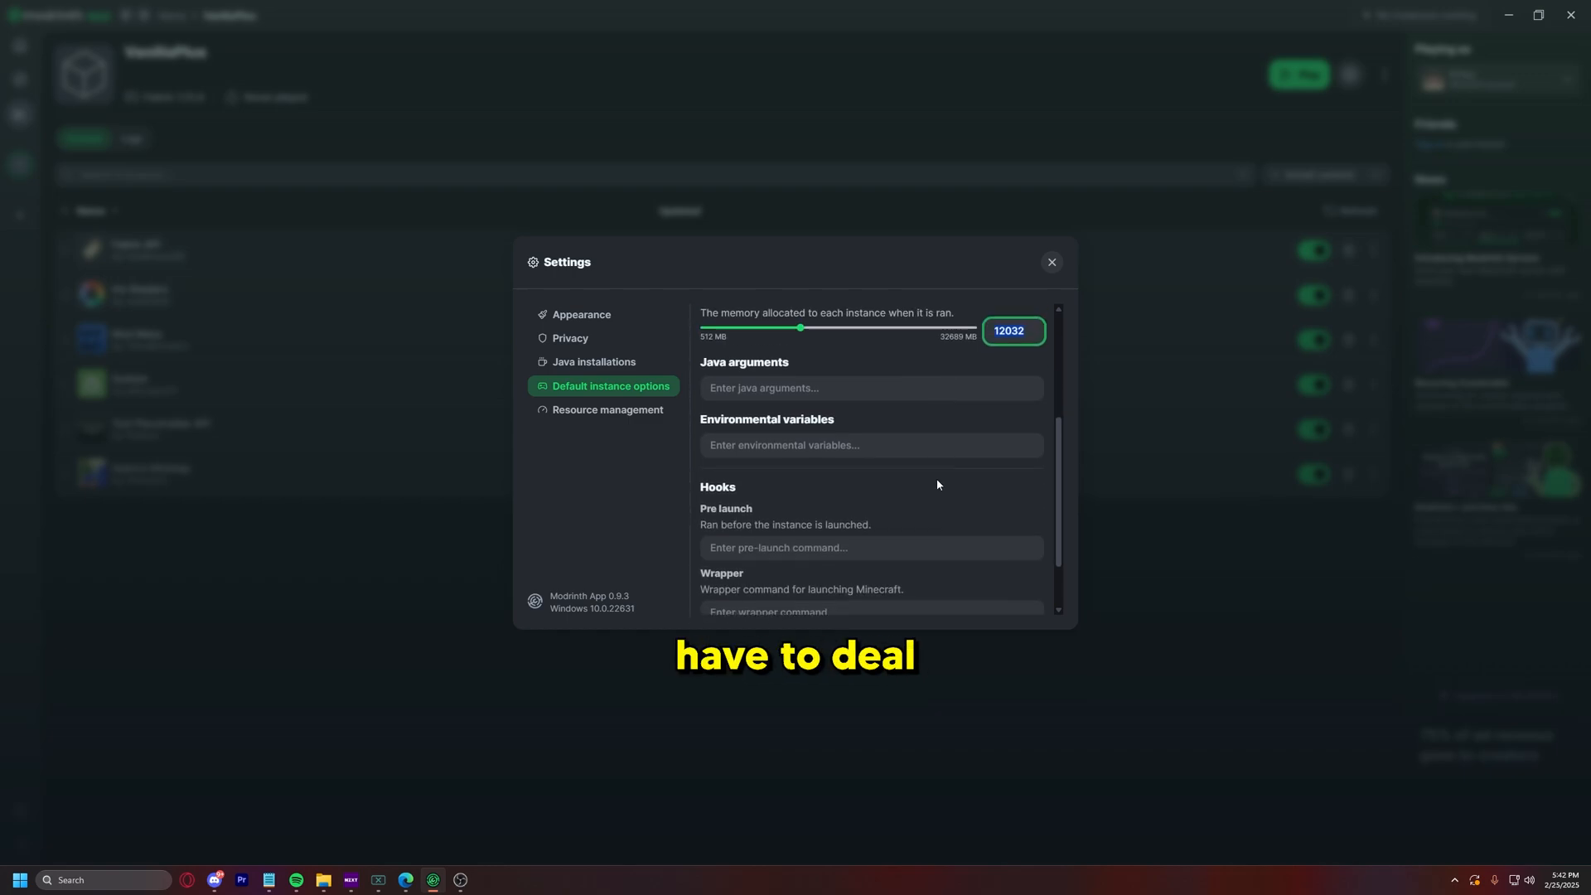
Step: Close Settings and launch the VanillaPlus instance into Minecraft
{"action": "left_click", "coordinate": [1050, 262]}
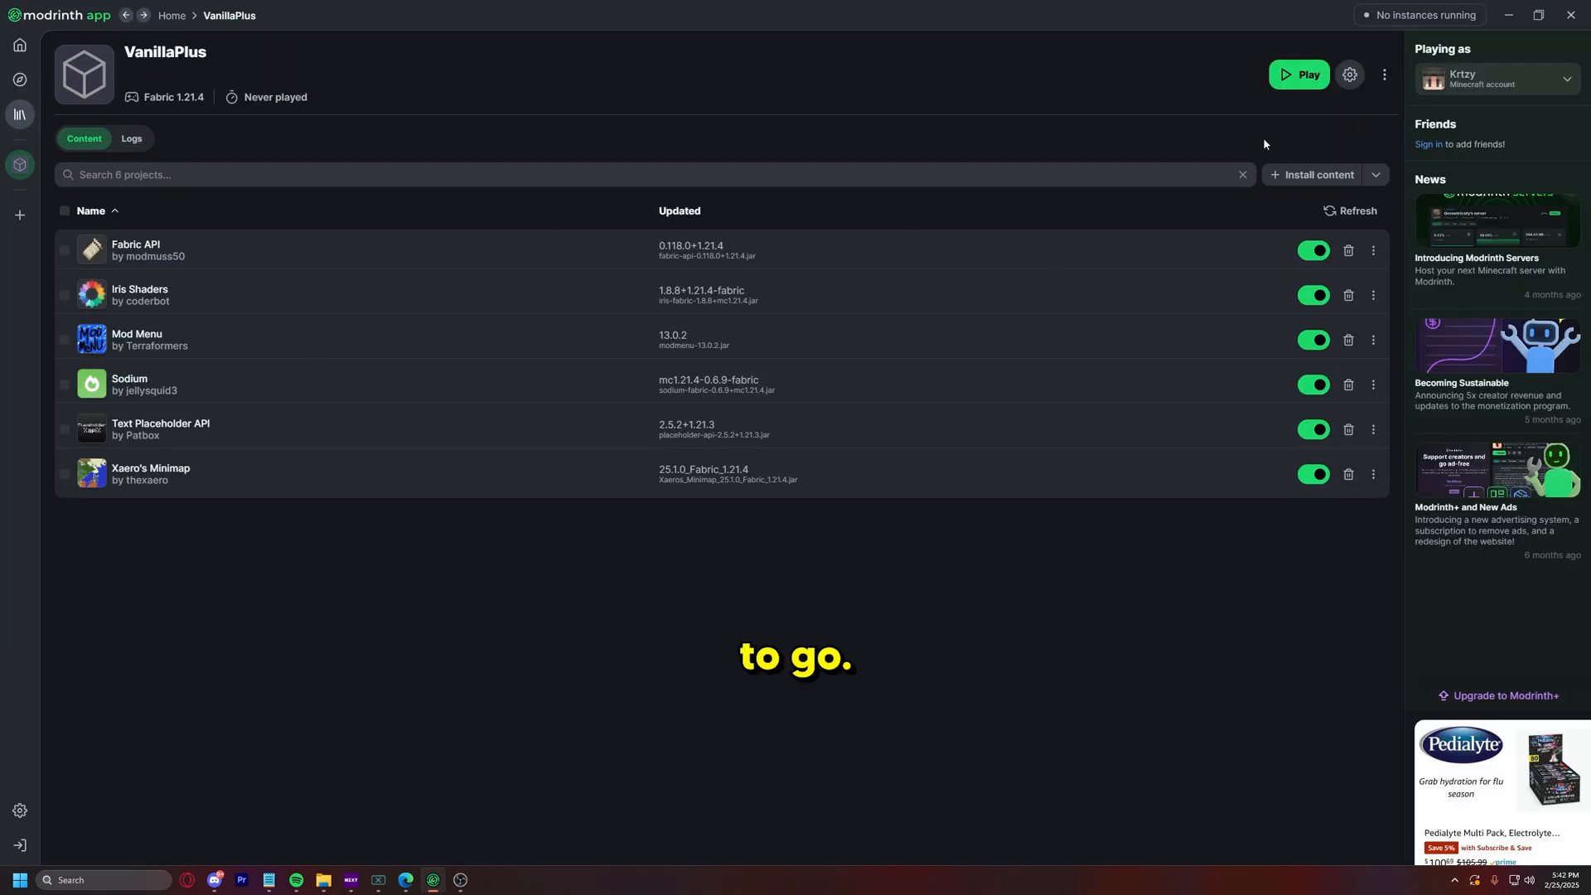
{"action": "left_click", "coordinate": [1299, 75]}
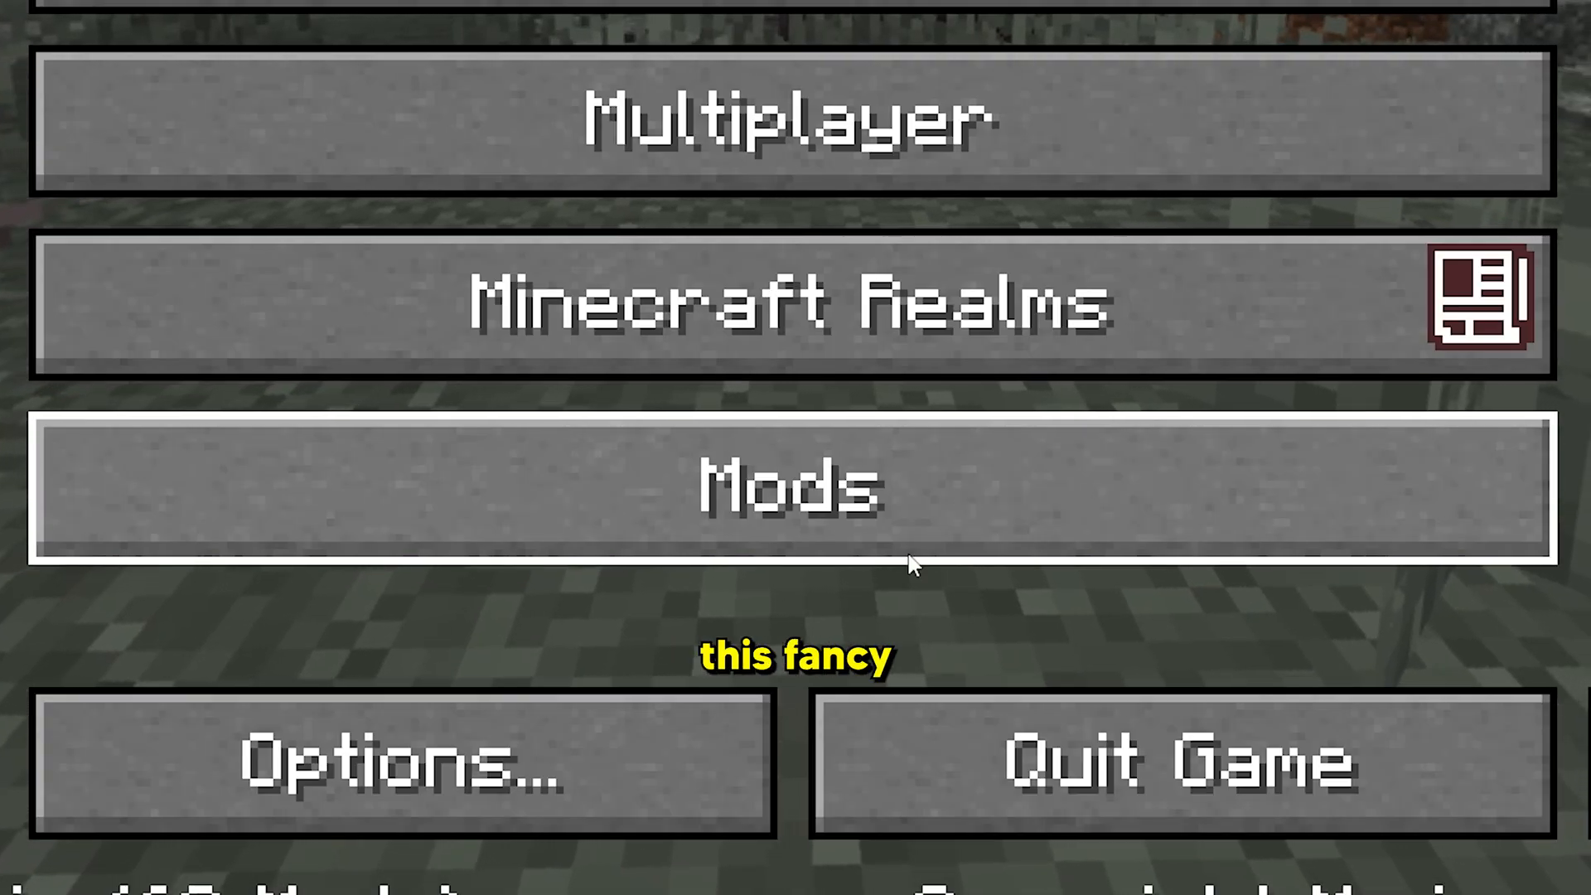
Step: Check the Mods list for Xaero's Minimap, Sodium and Mod Menu, then close it with Done
{"action": "left_click", "coordinate": [794, 489]}
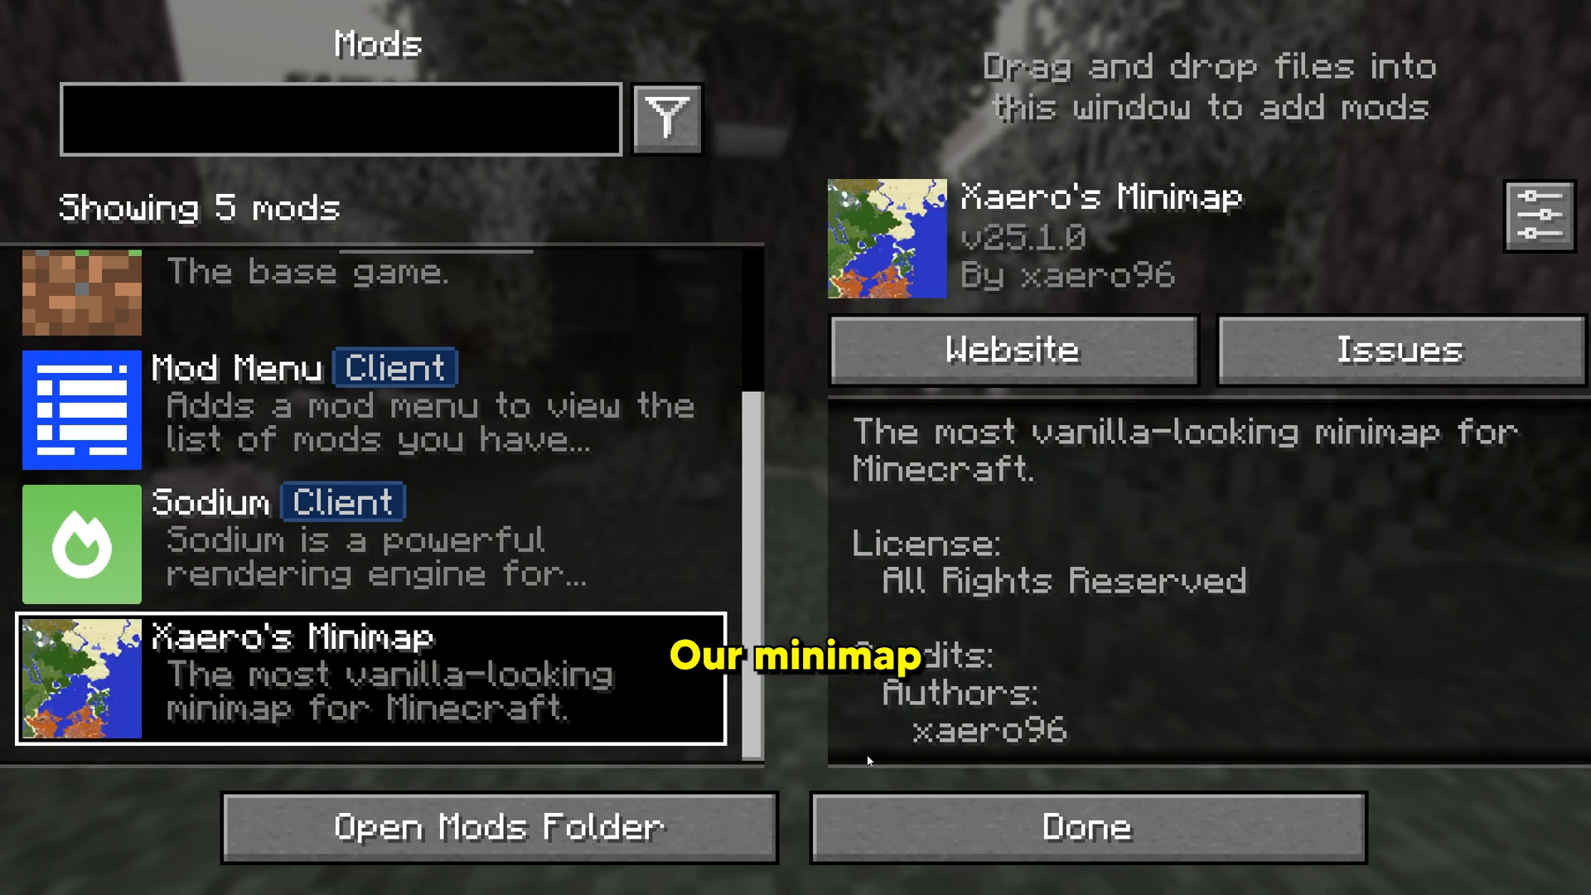
{"action": "left_click", "coordinate": [1084, 825]}
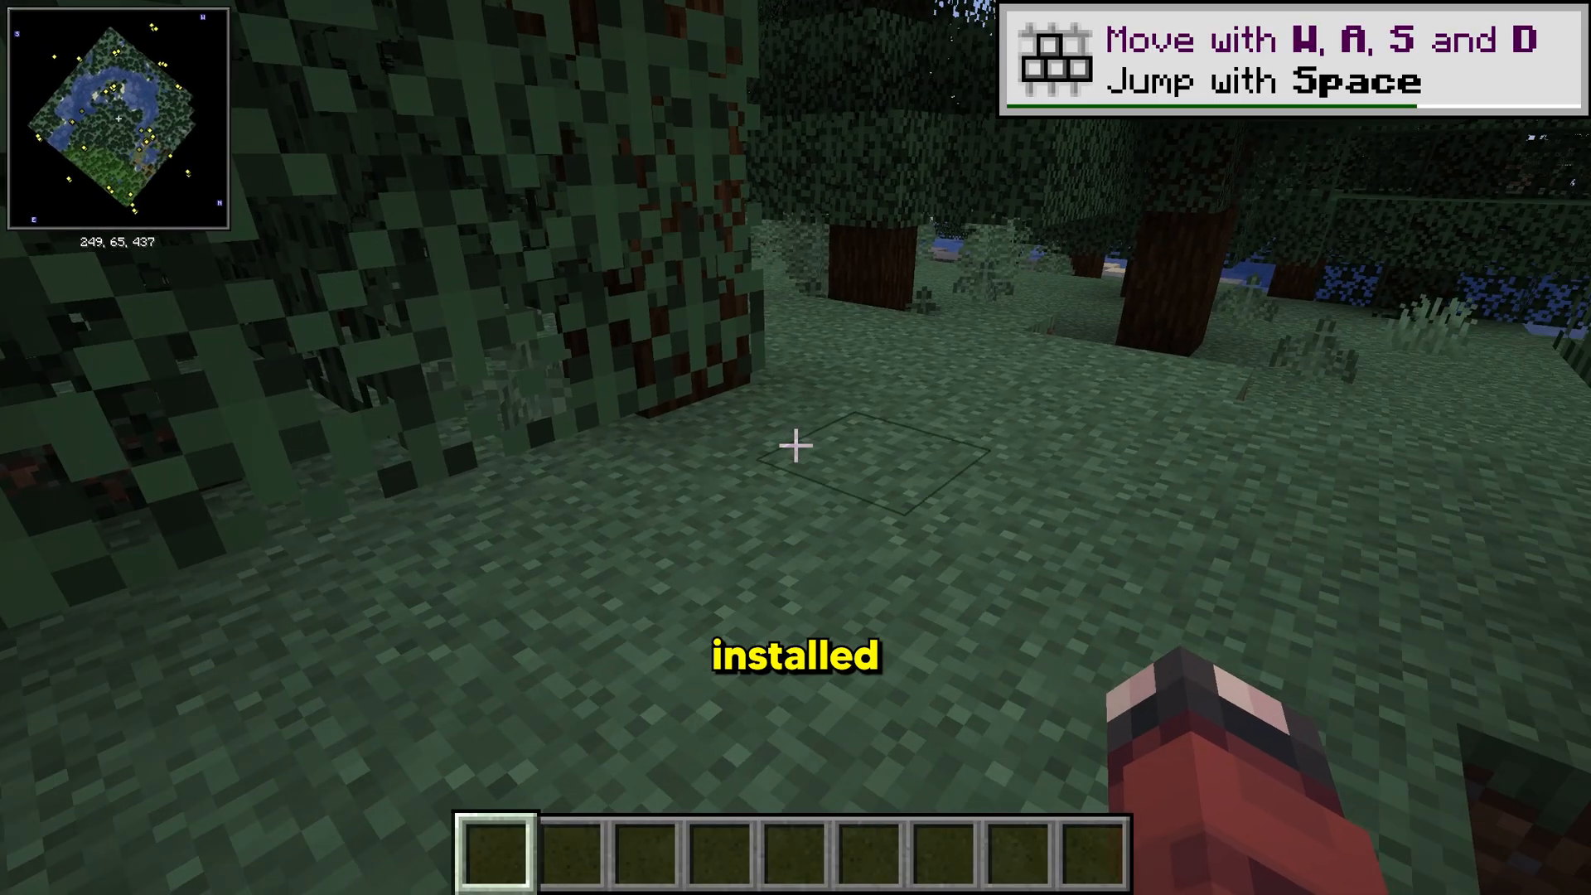